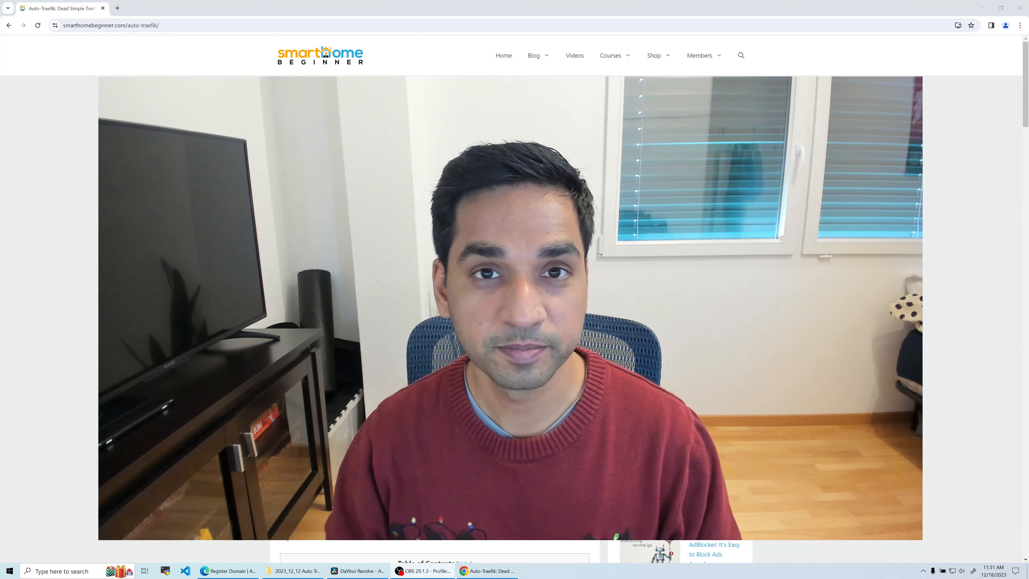
Launch the Authelia setup from the Auto-Traefik Authentication menu.
click(187, 570)
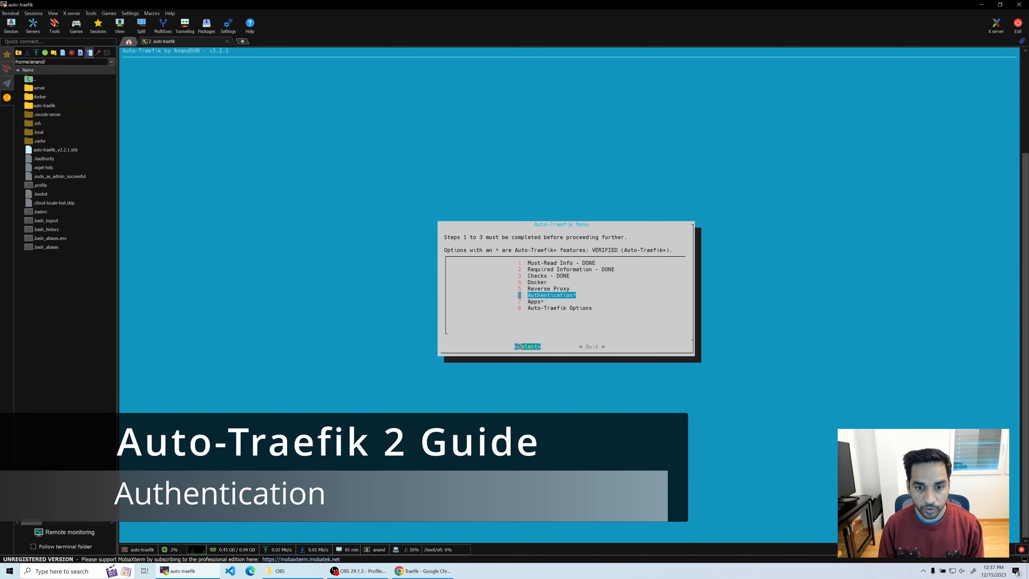
click(527, 345)
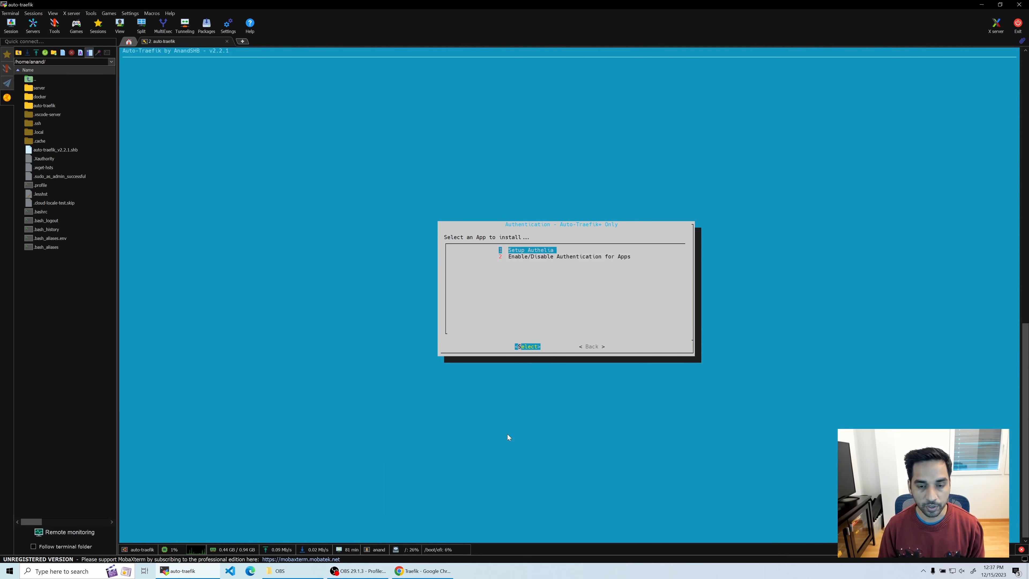
click(526, 346)
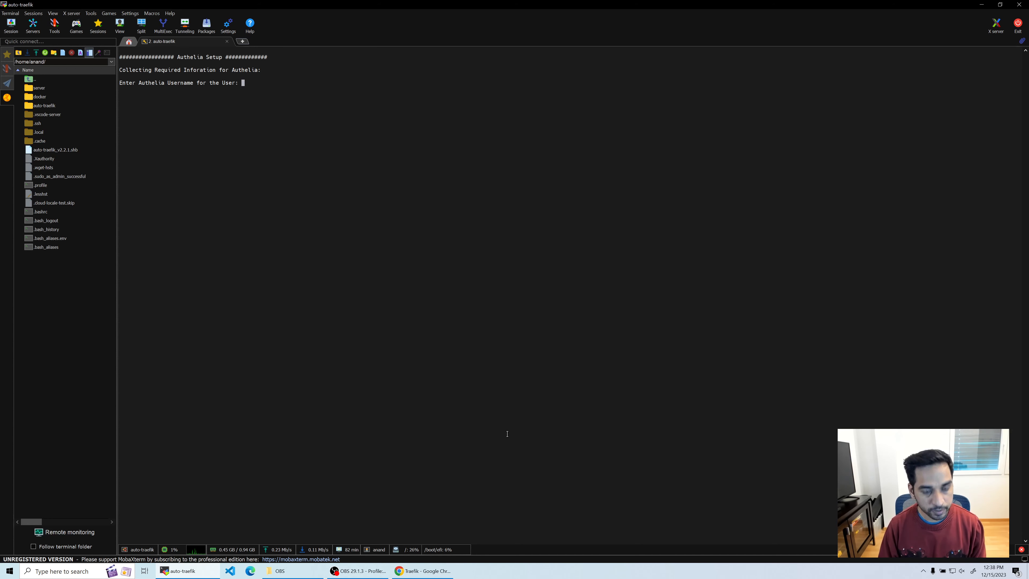
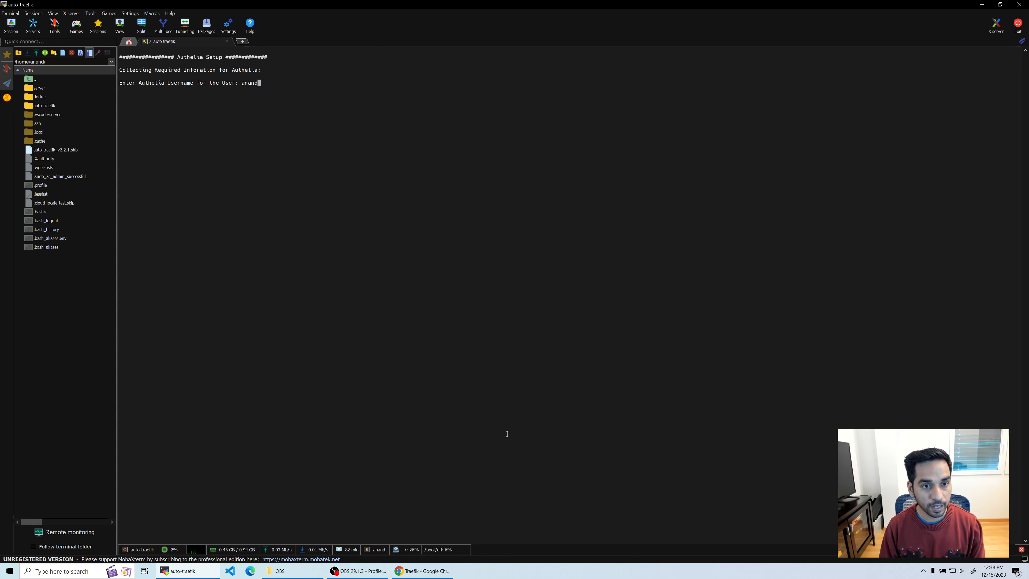
Enter the Authelia username 'anand' and the user password.
key(Return)
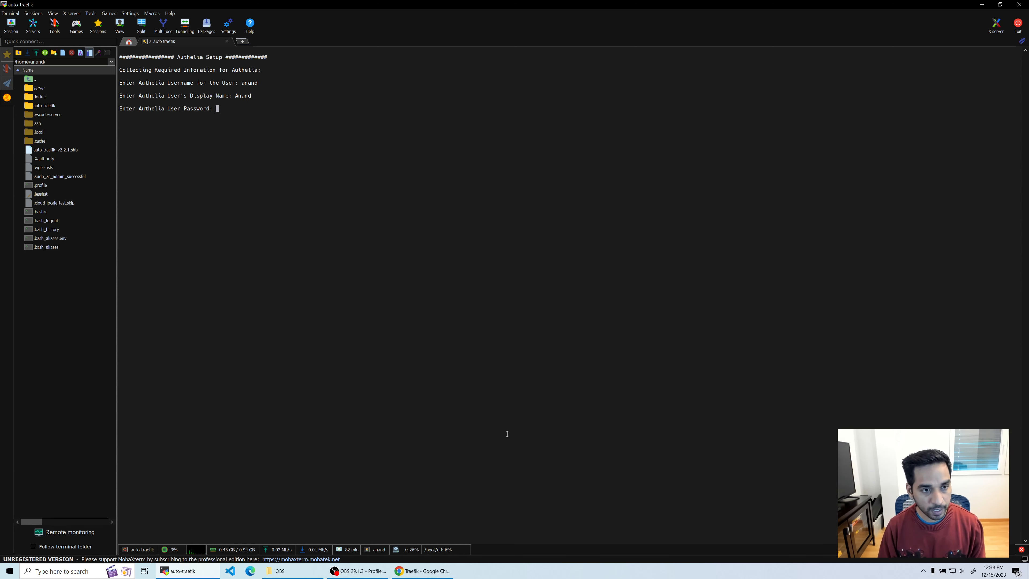
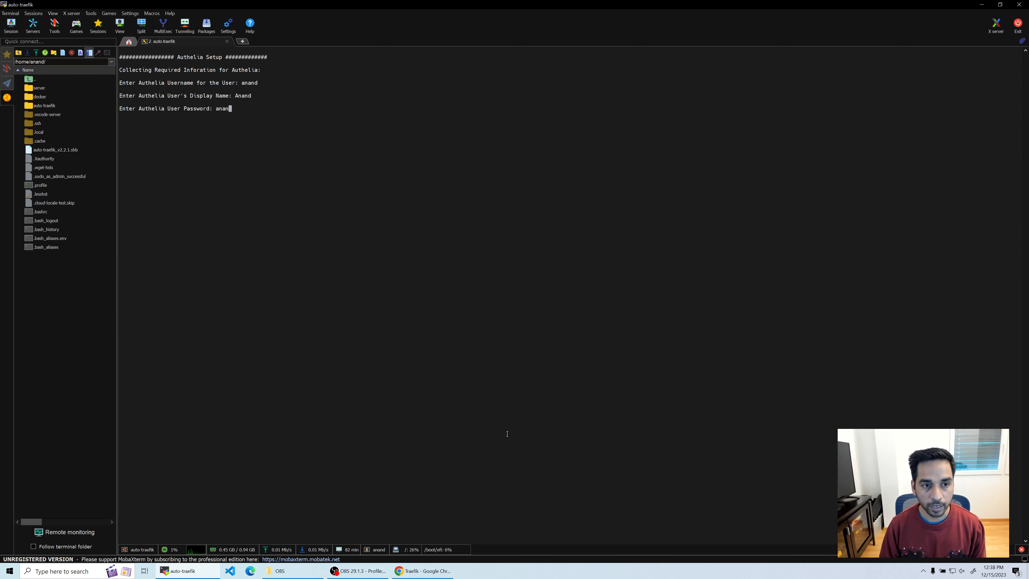
key(Return)
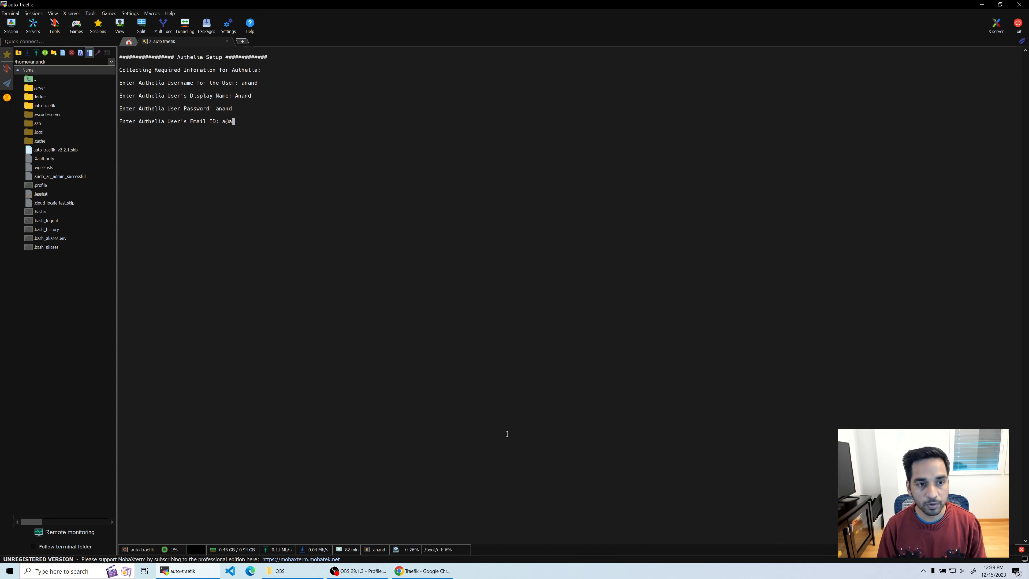
Enter the user's .com email address and confirm the details with Y to begin installation.
text(.com)
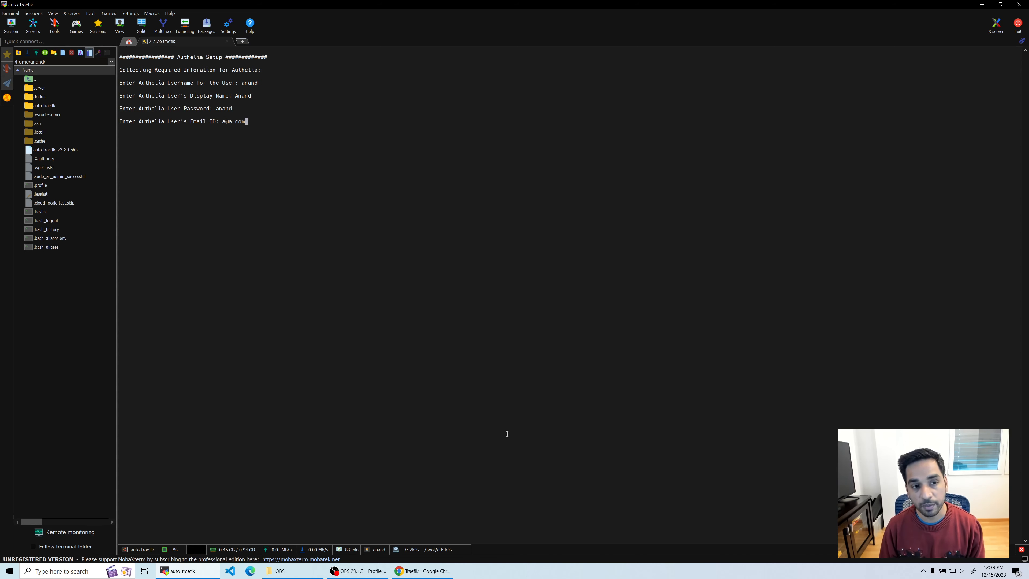
key(Return)
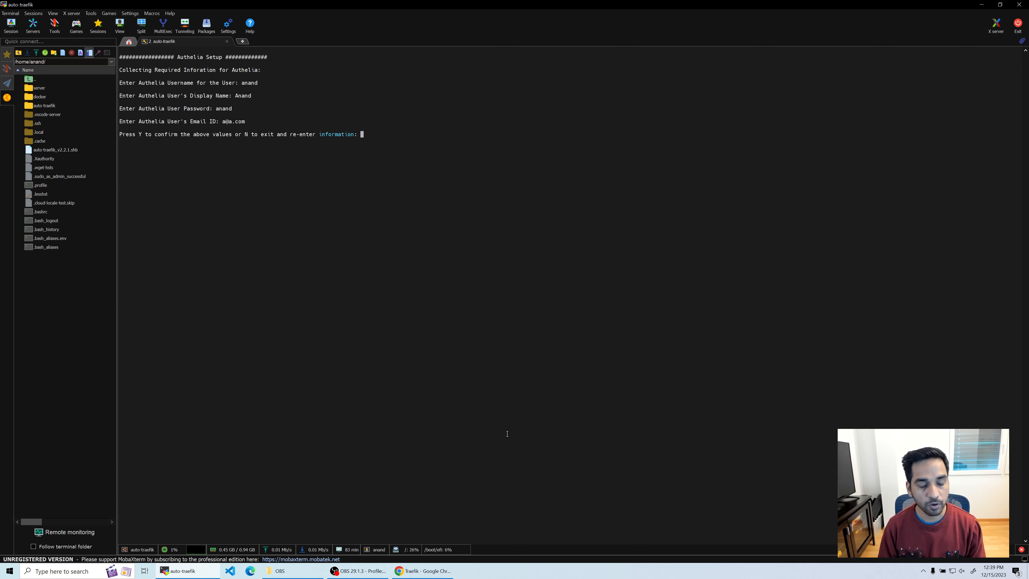
text(Y)
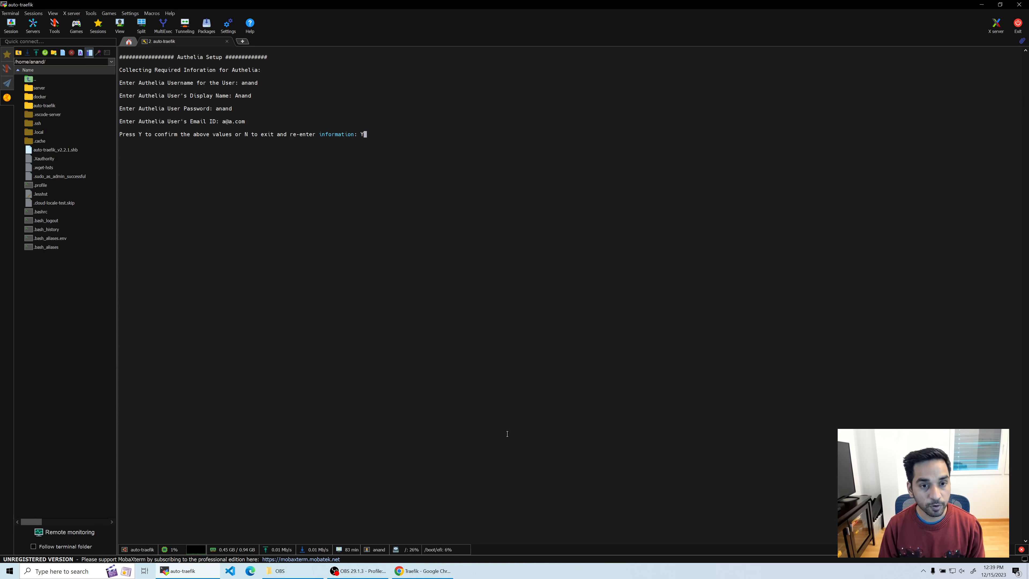
key(Return)
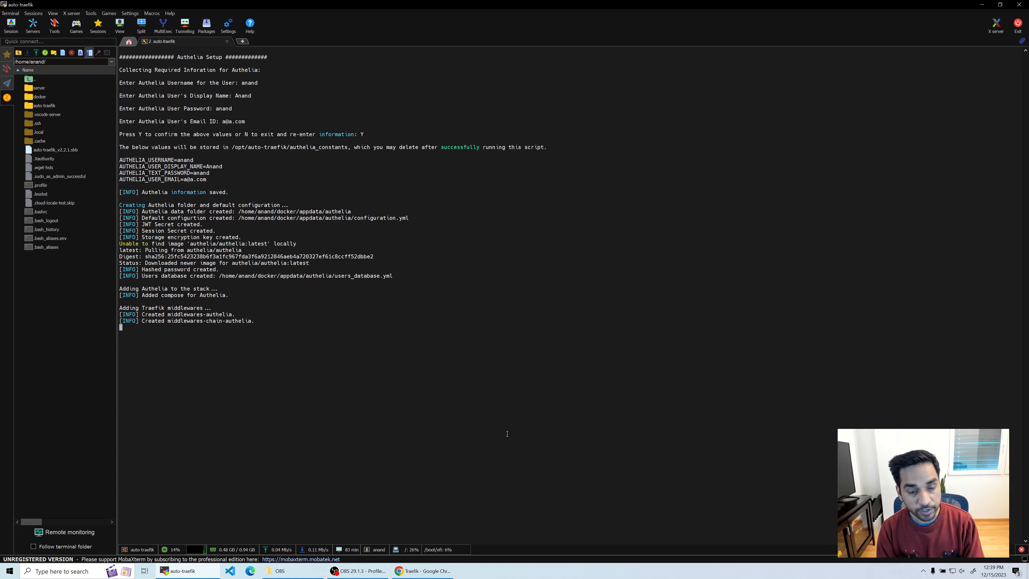
Let the install finish, copy the notifications.txt path, and switch to Chrome.
scroll(down, 3)
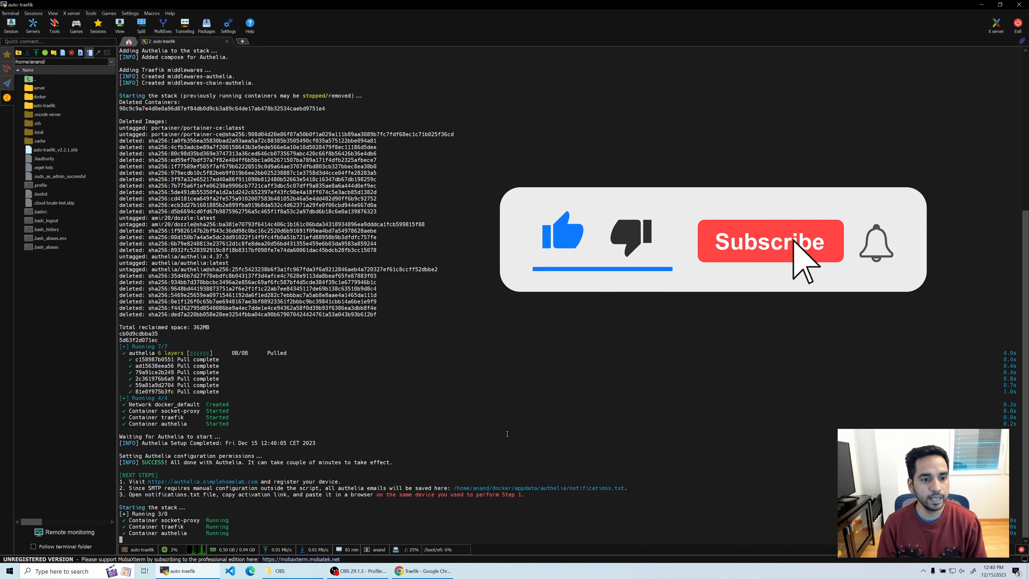
click(770, 241)
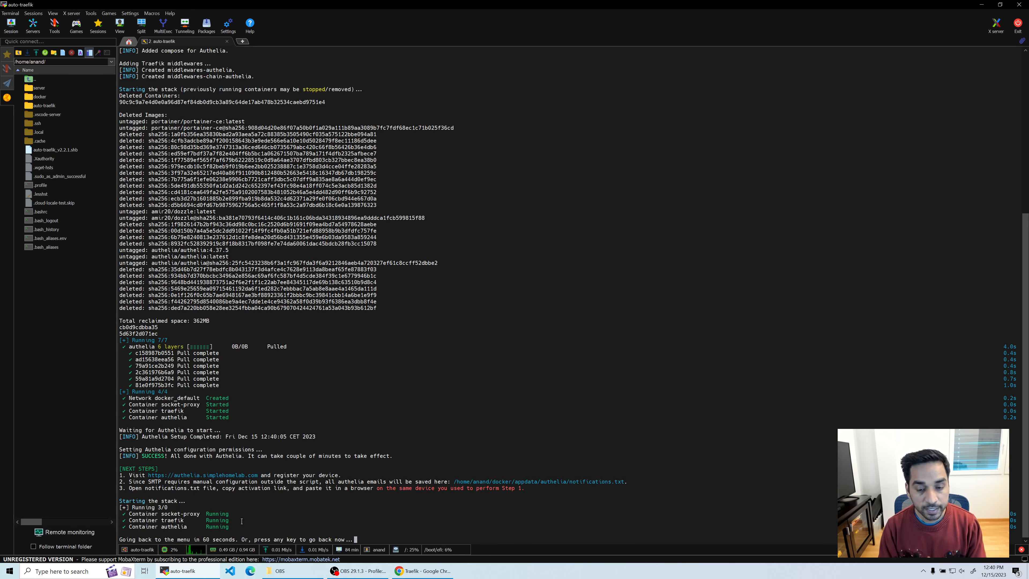
mouse_move(643, 503)
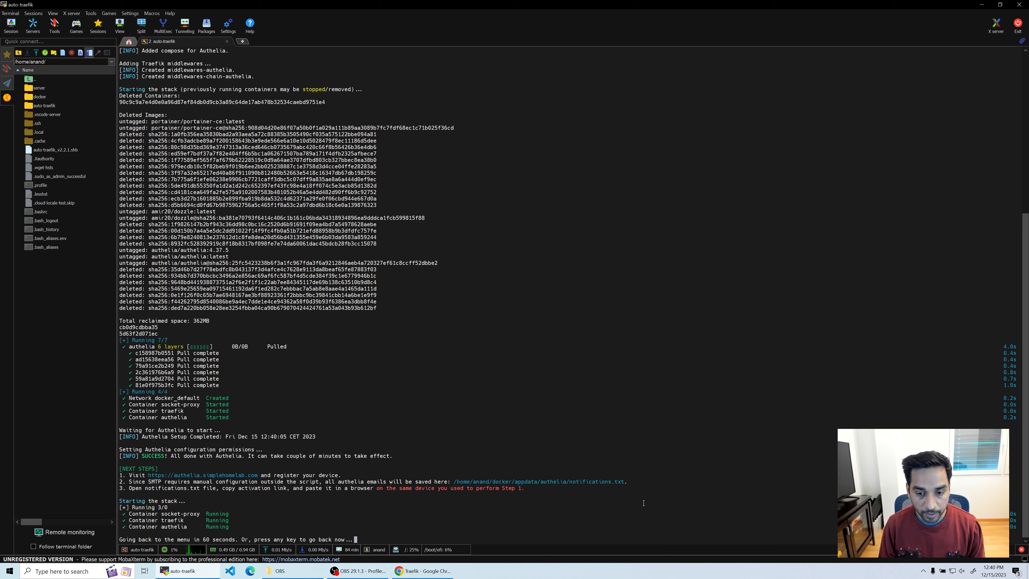
double_click(541, 481)
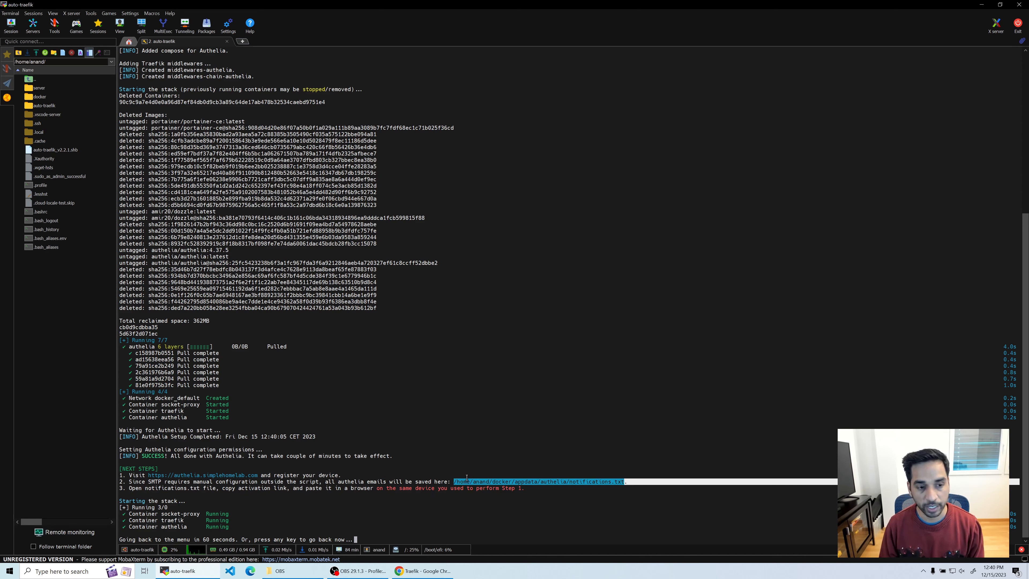
mouse_move(485, 456)
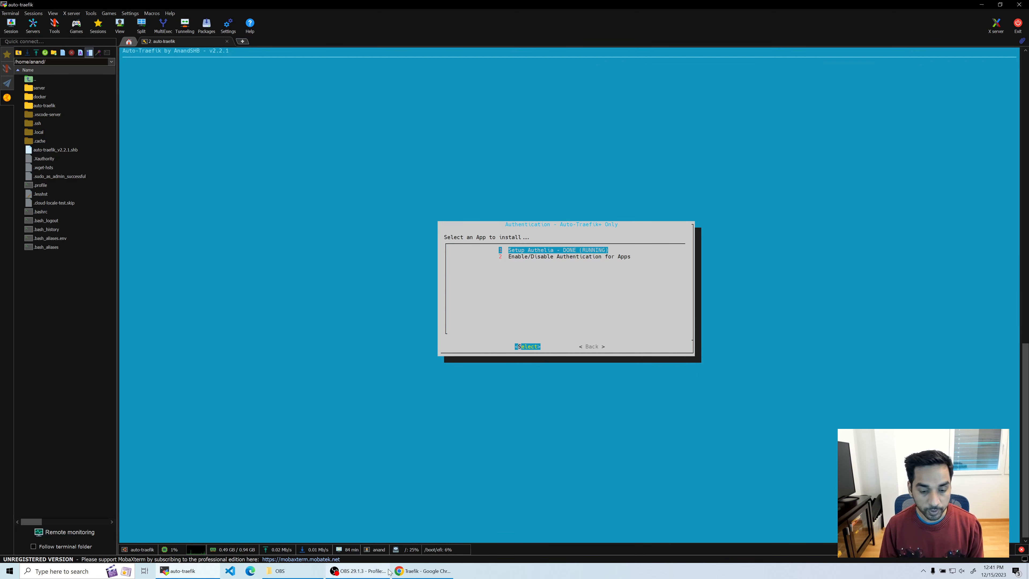
click(424, 570)
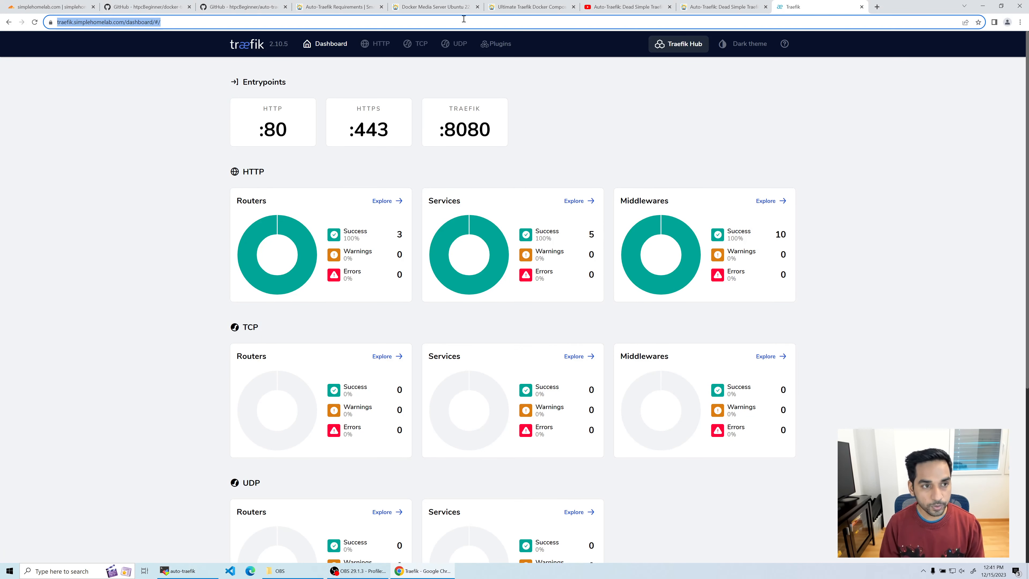
Go to authelia.simplehomelab.com to reach the Authelia sign-in page.
text(authelia.sim)
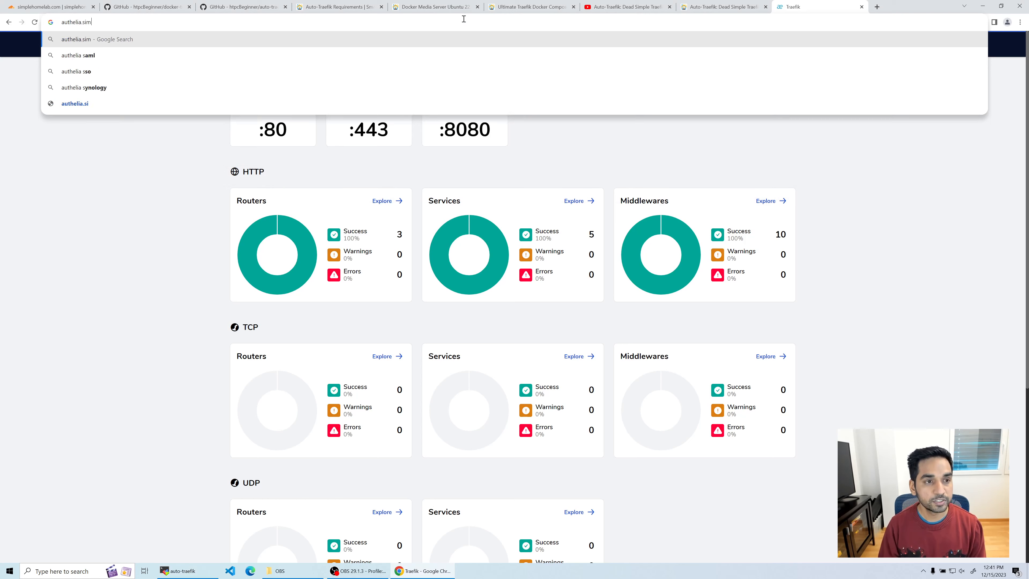
text(plehomelab.com)
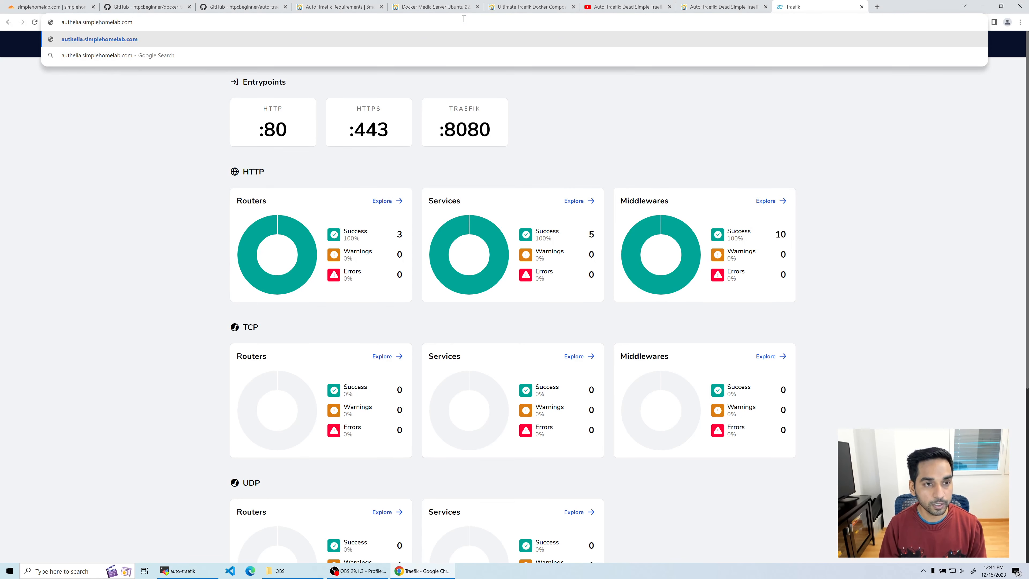
key(Return)
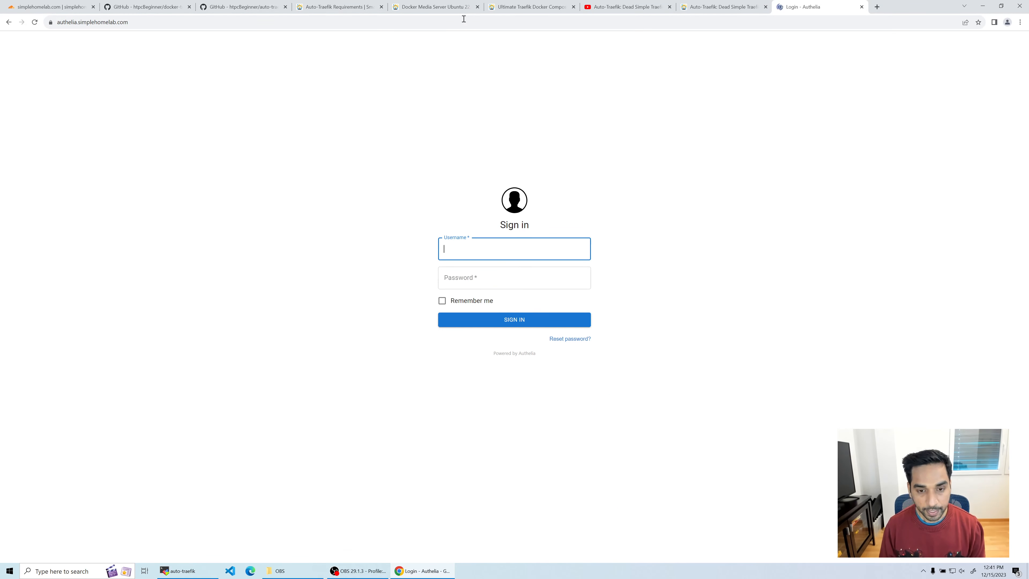
mouse_move(453, 85)
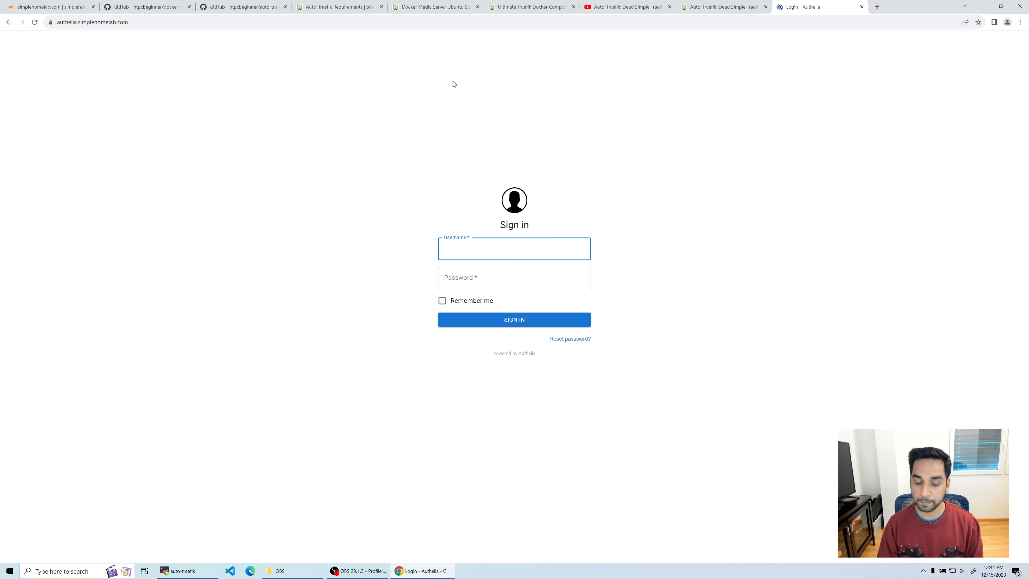
Sign in to Authelia as 'anand' with the account password.
text(anand)
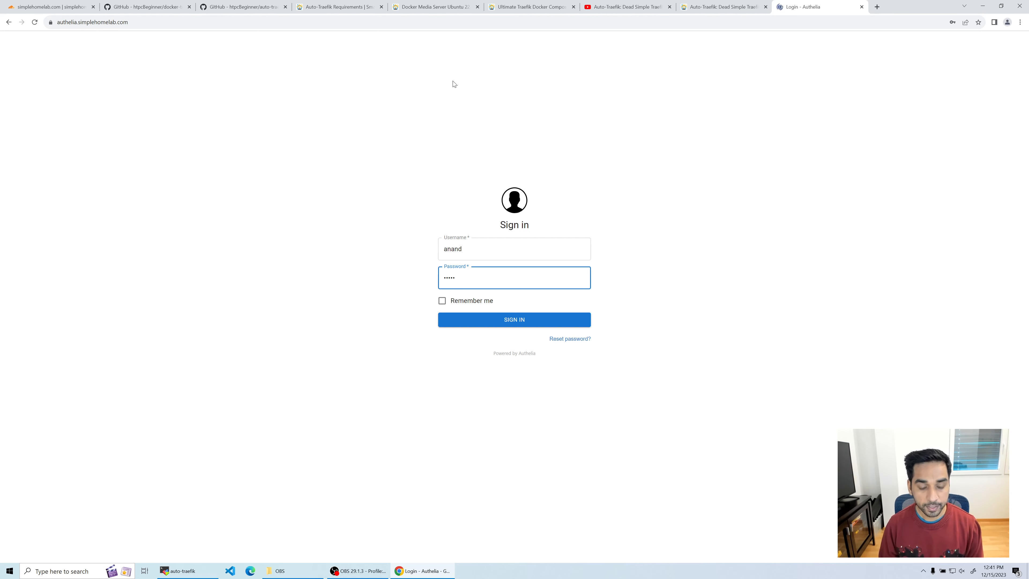
click(514, 319)
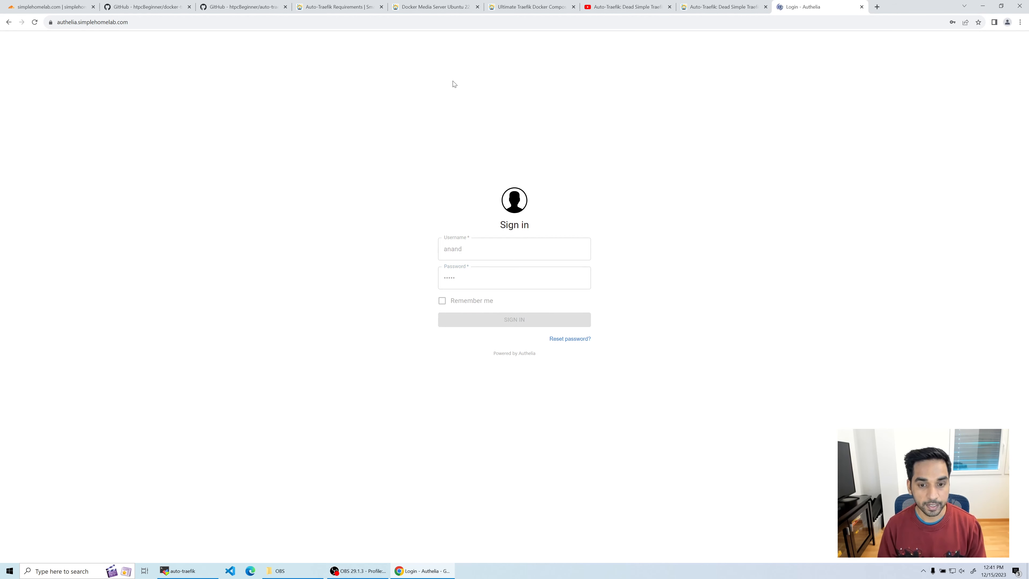
click(514, 320)
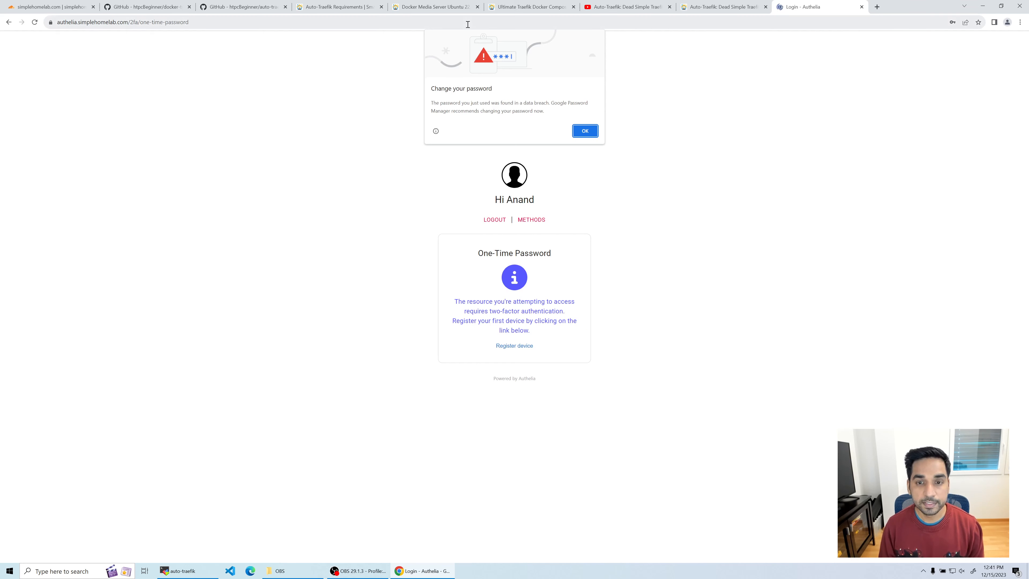
mouse_move(584, 131)
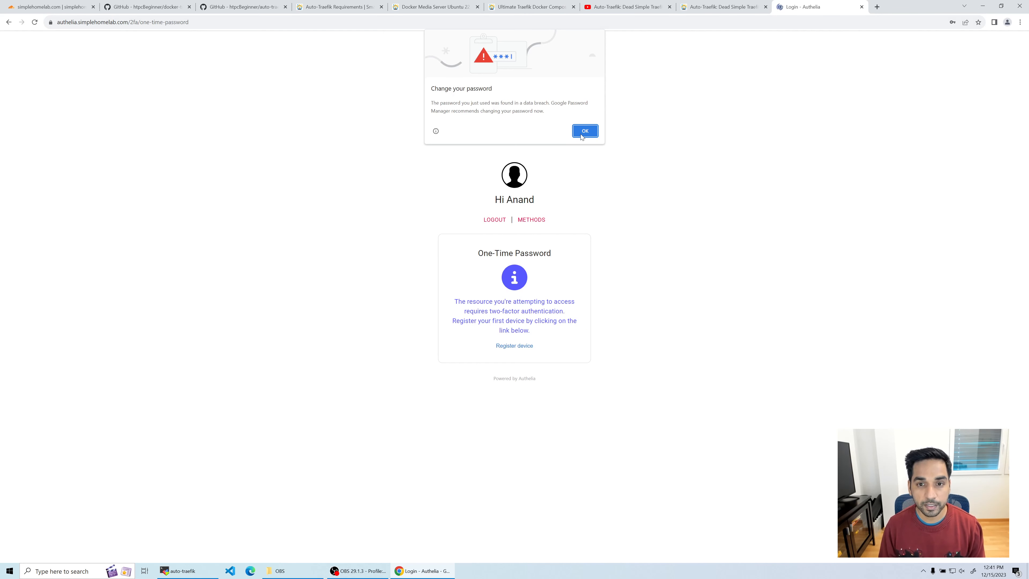
Dismiss Chrome's password warnings, register a one-time password device, and return to the terminal.
click(584, 131)
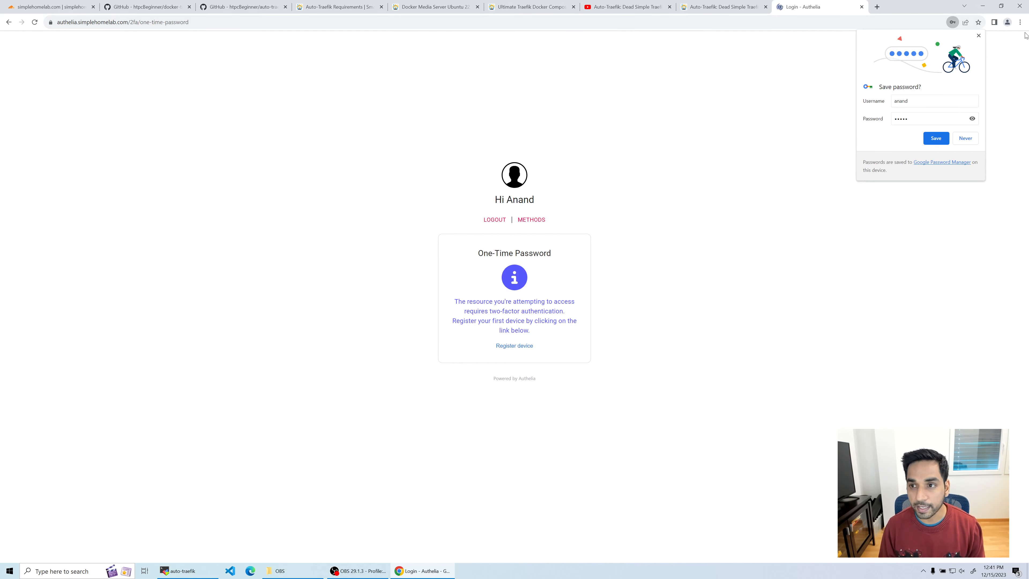
click(977, 35)
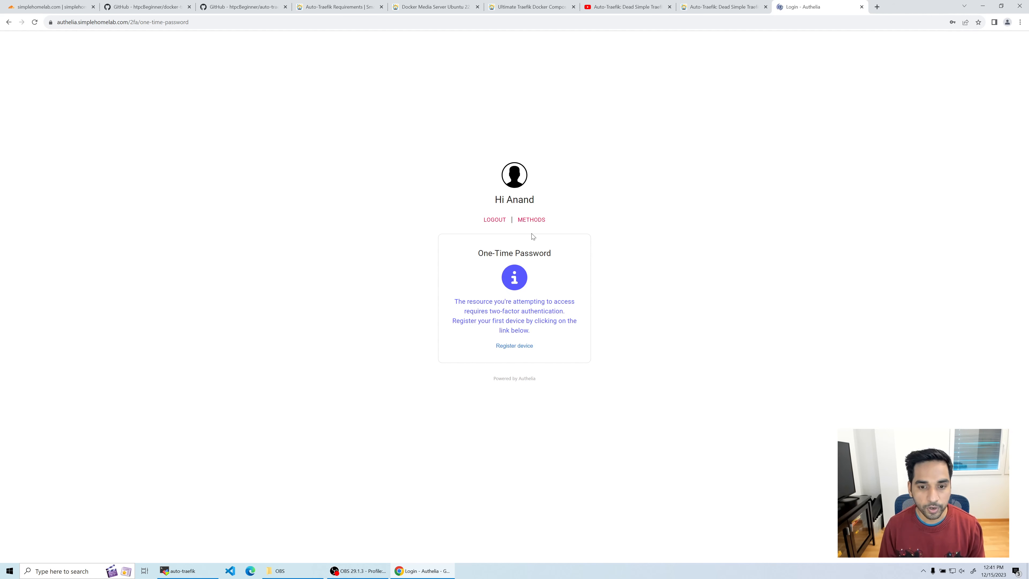
mouse_move(444, 354)
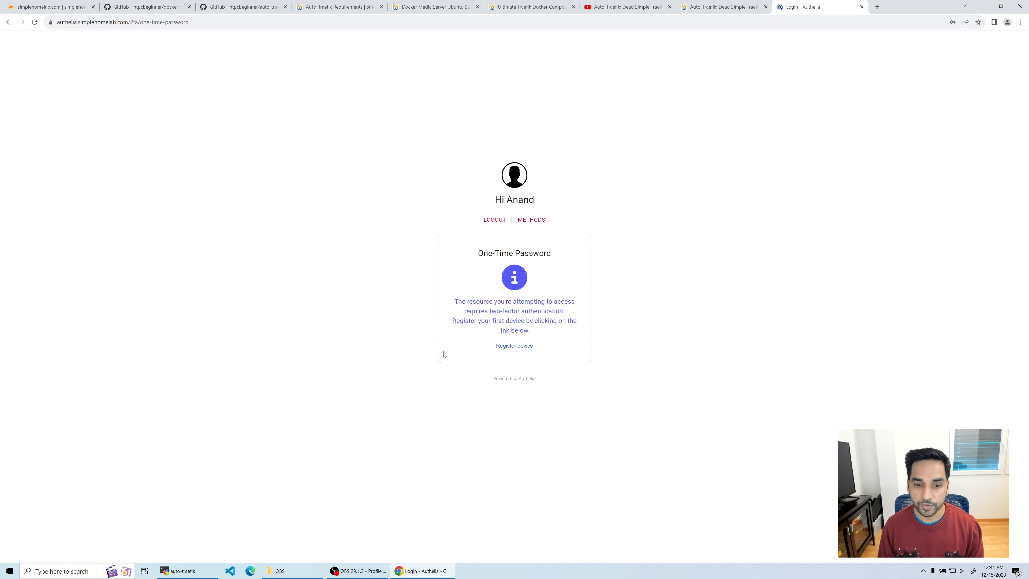
mouse_move(513, 346)
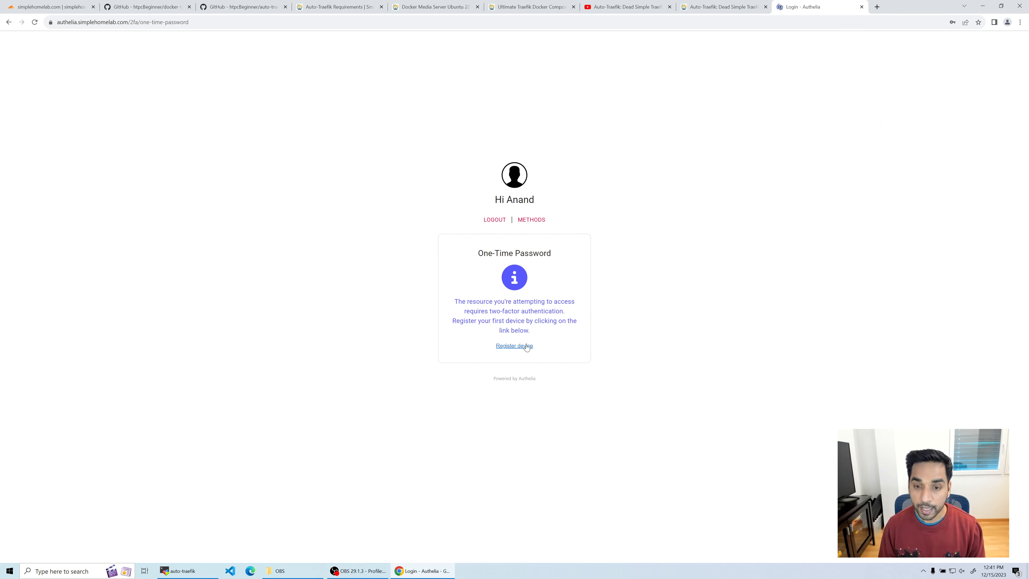
mouse_move(570, 277)
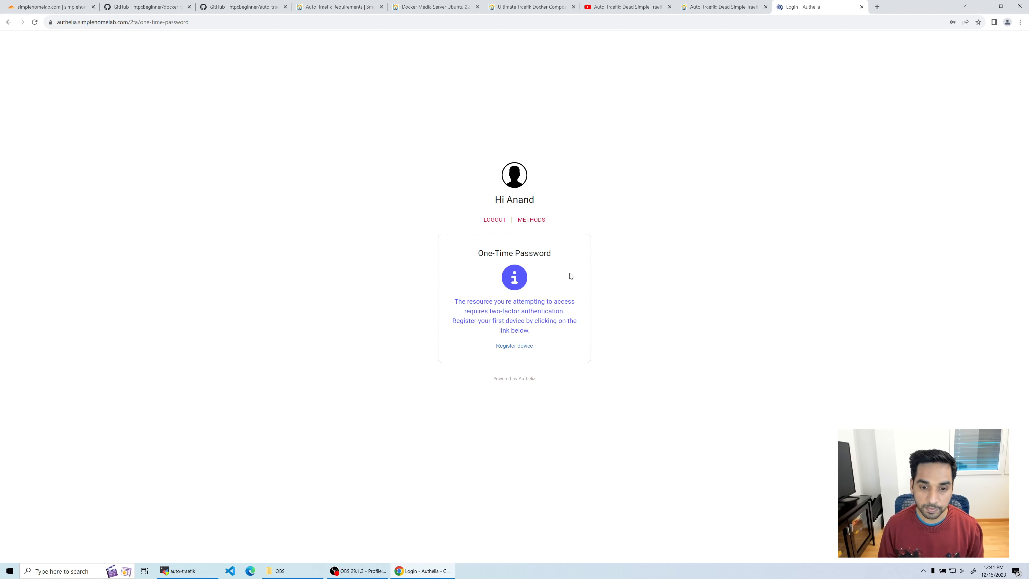
click(514, 345)
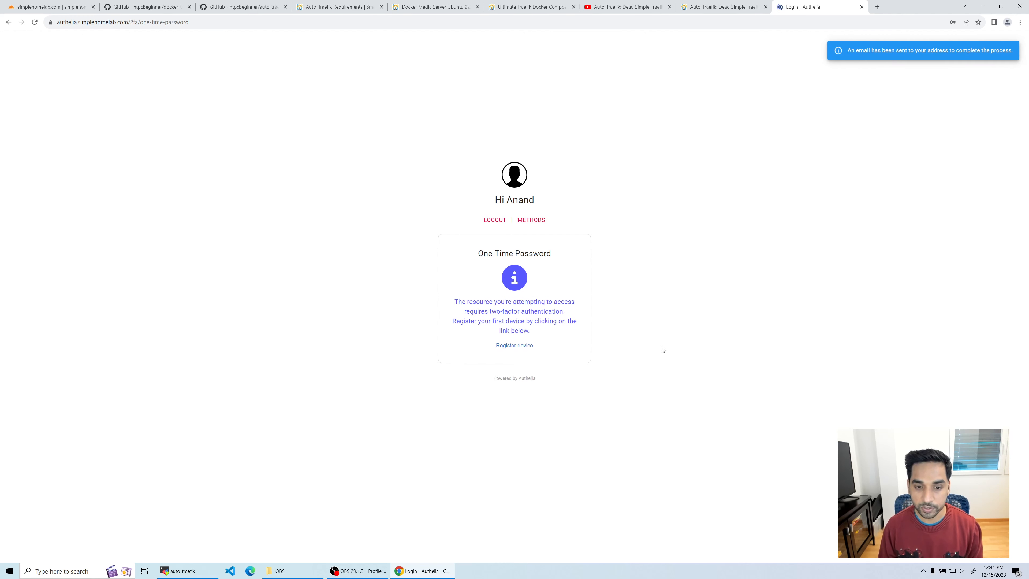
mouse_move(853, 62)
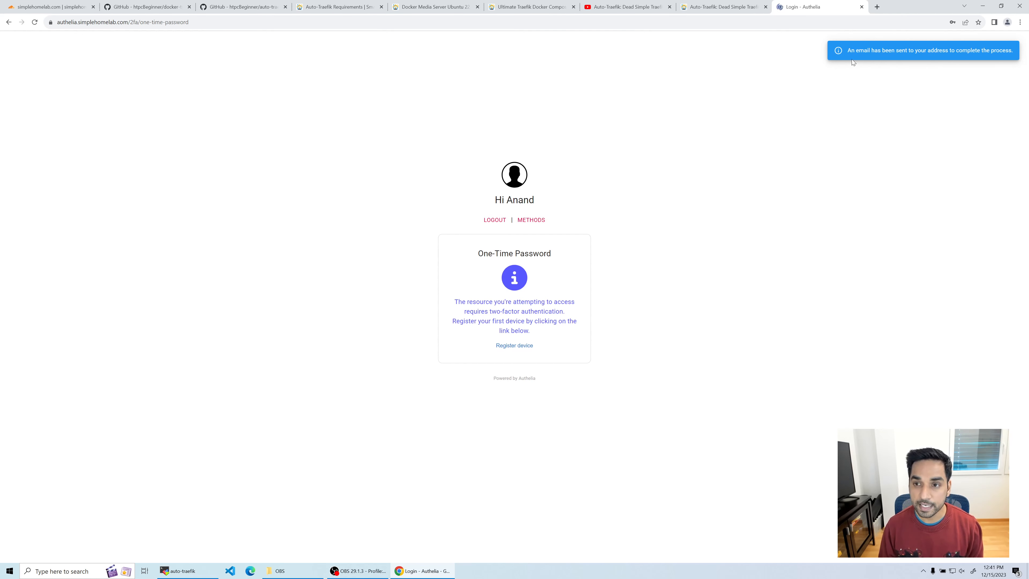
mouse_move(968, 58)
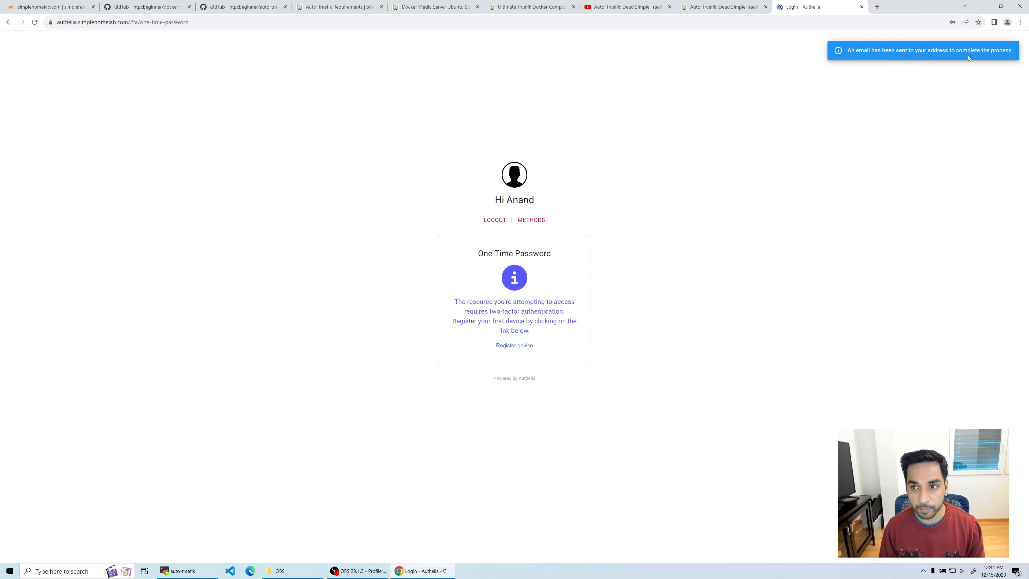
mouse_move(219, 186)
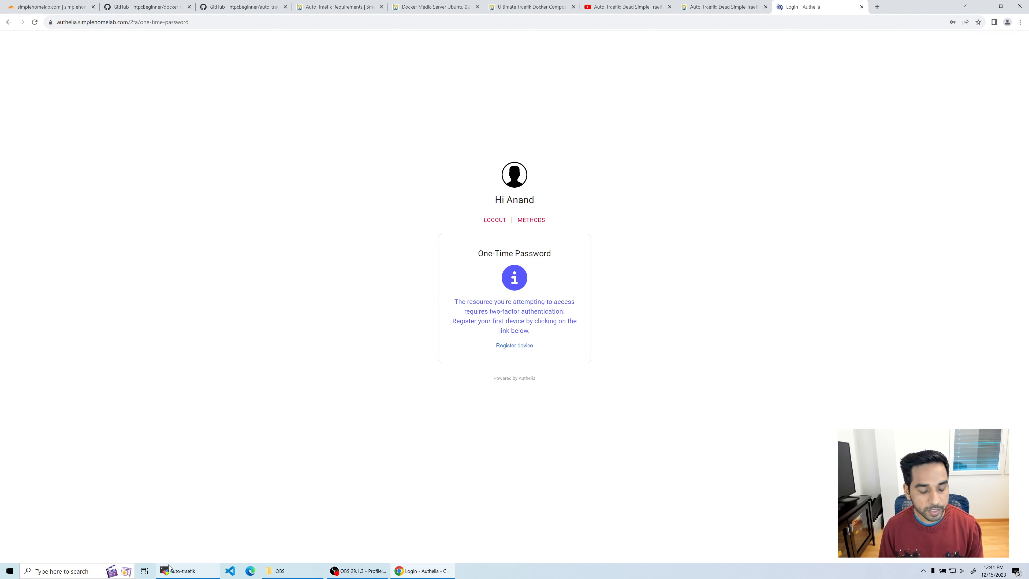
click(186, 570)
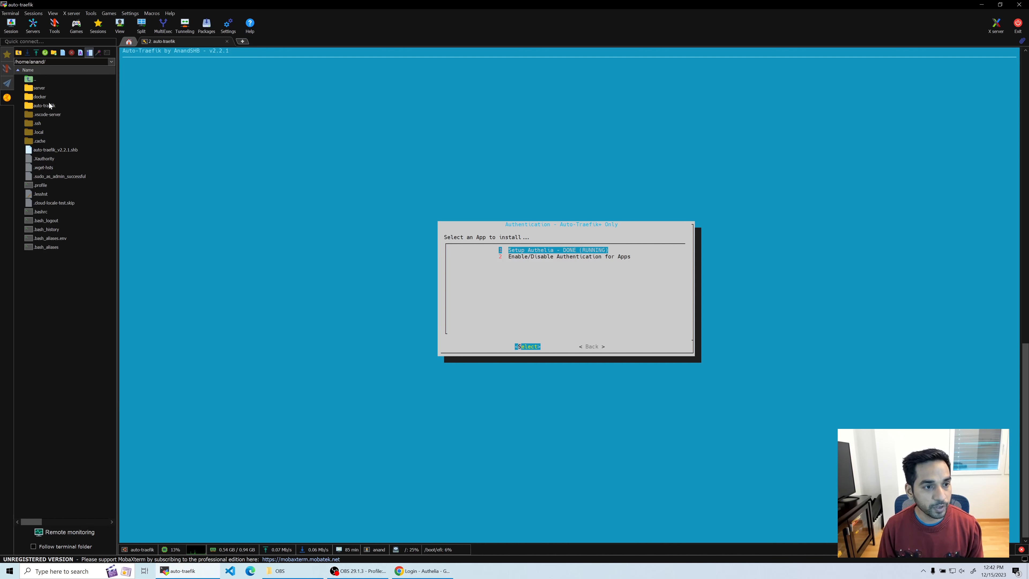
mouse_move(39, 97)
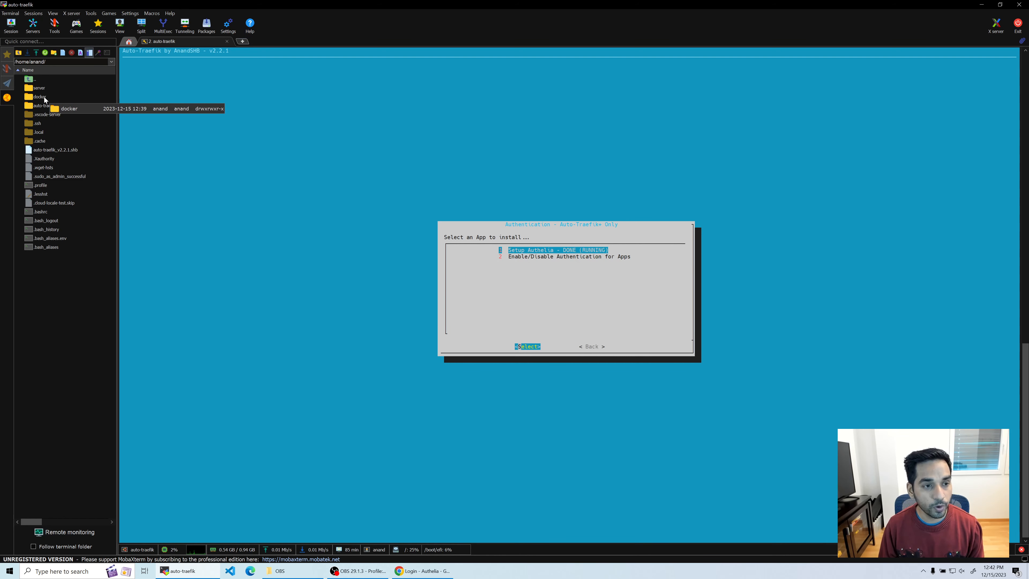
Browse the SFTP sidebar into docker/appdata and dismiss the permission denied error.
double_click(38, 96)
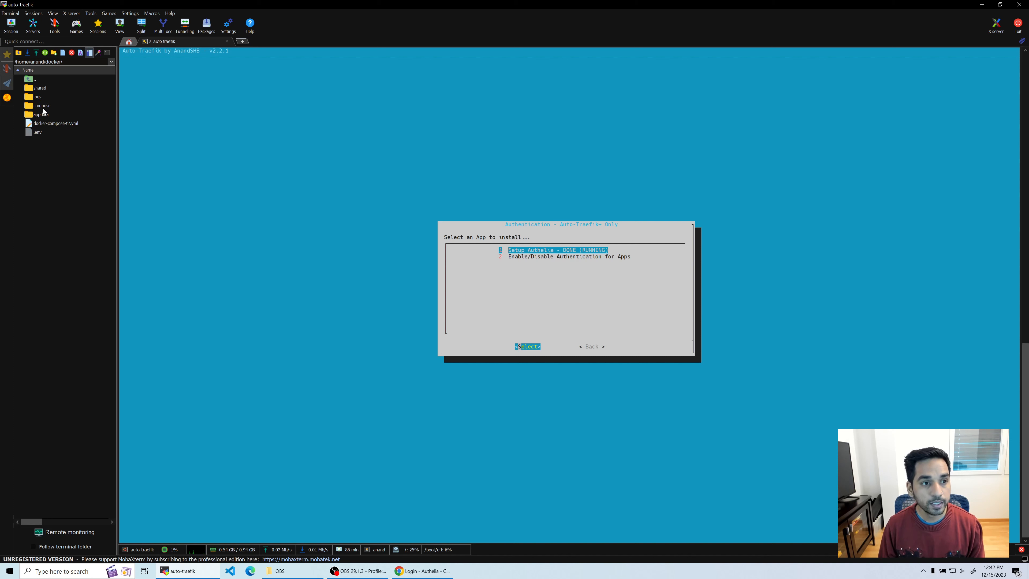
double_click(41, 113)
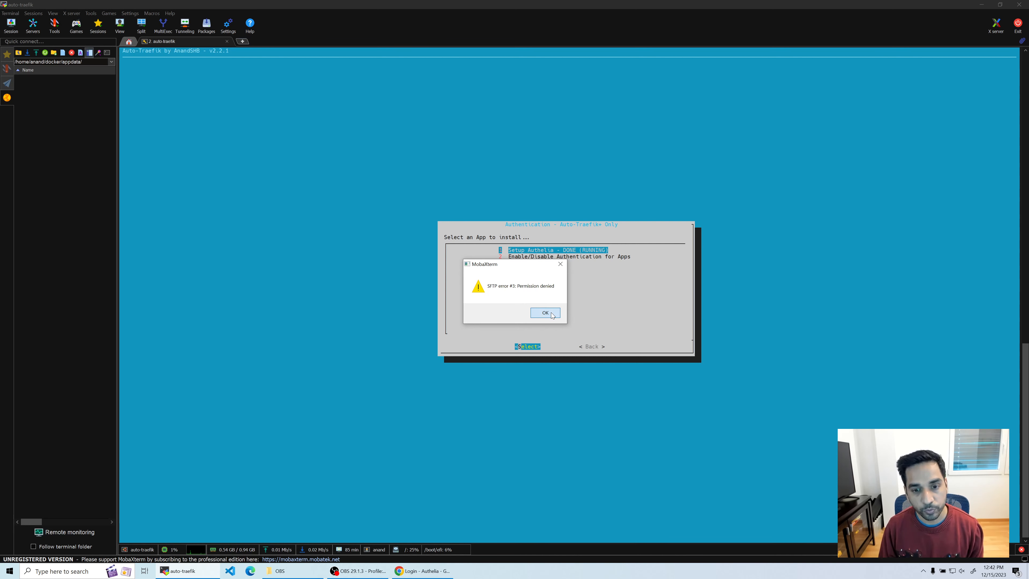
click(544, 312)
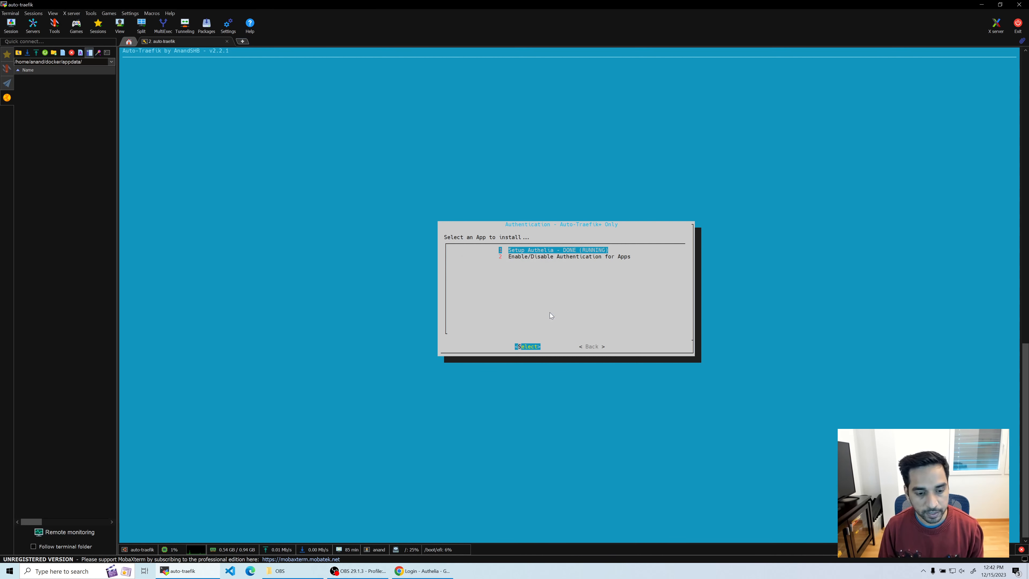
mouse_move(186, 570)
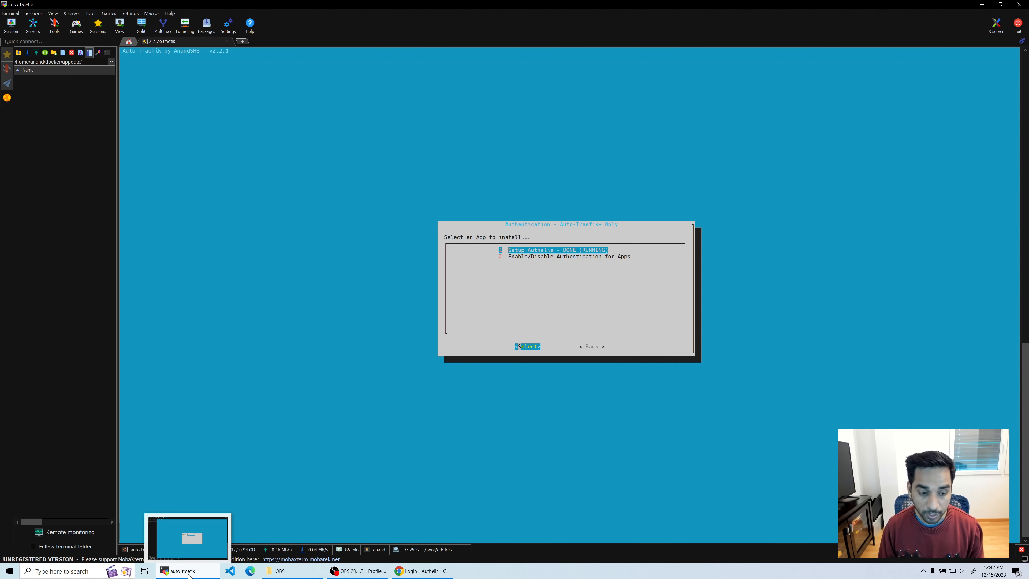
mouse_move(357, 290)
text(sudo su)
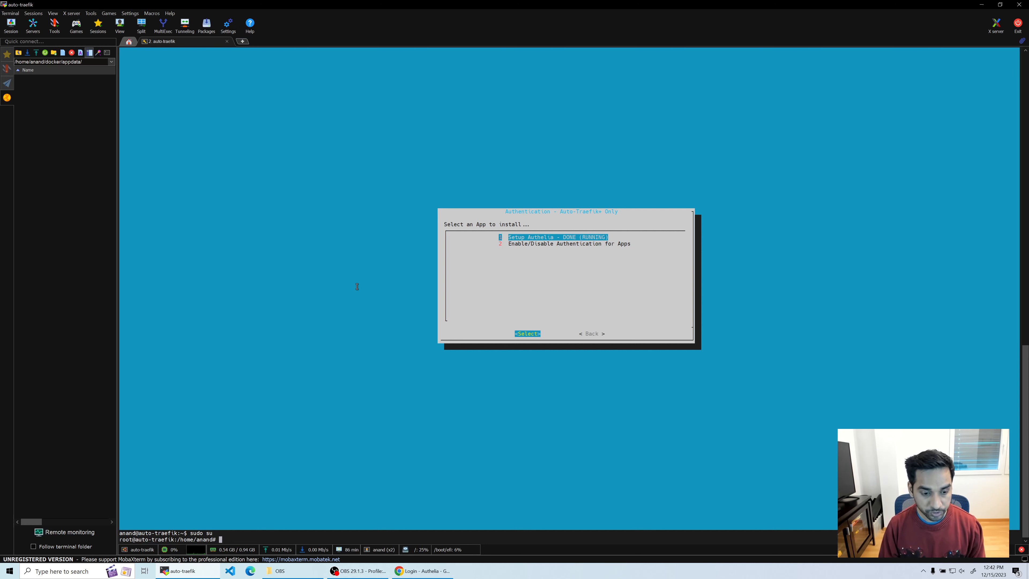
As root, cd into docker/appdata/authelia, list its files and cat the notifications file.
text(cd)
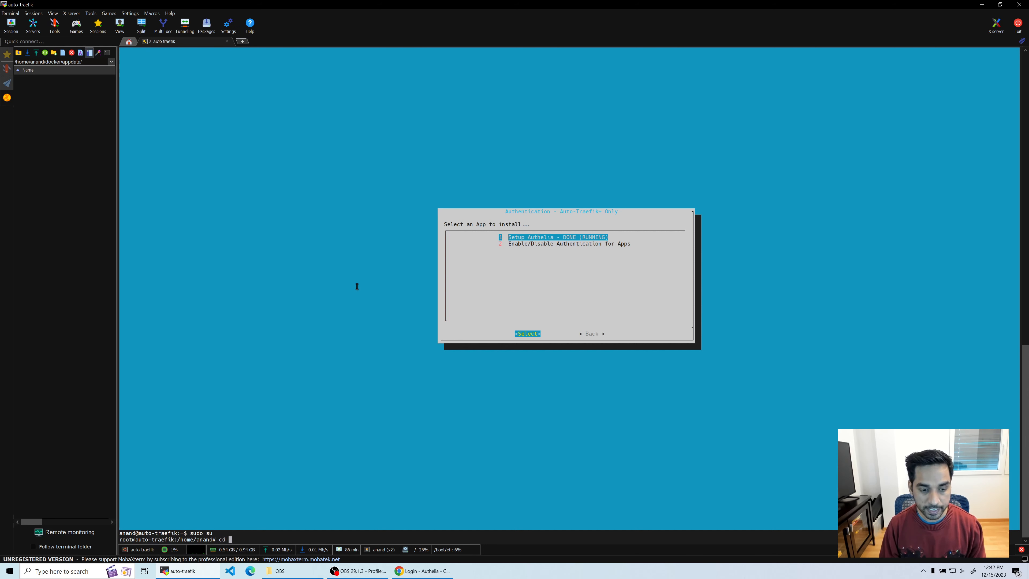
text(docker/appdata/autt)
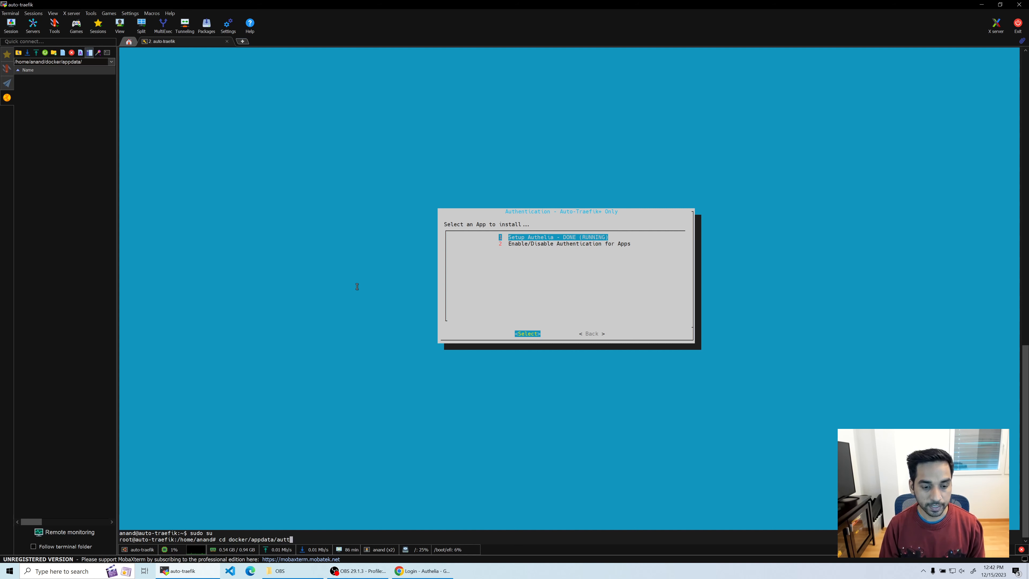
key(Return)
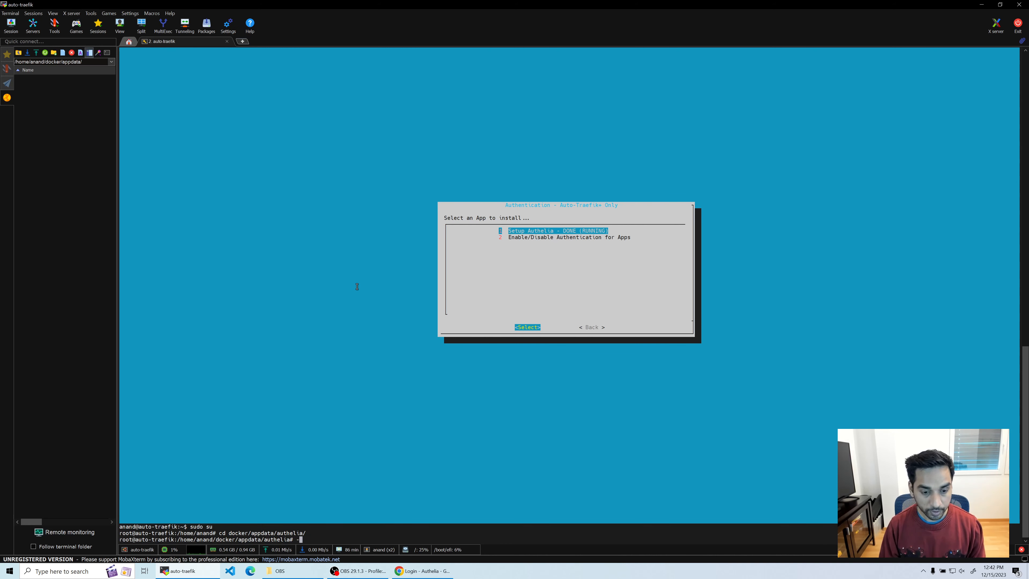
text(ls)
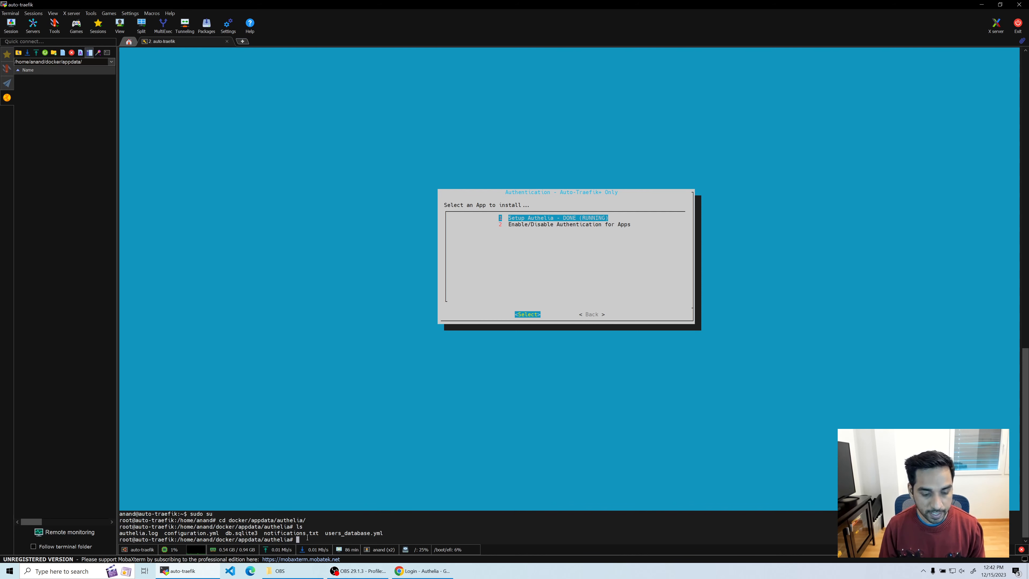
mouse_move(274, 470)
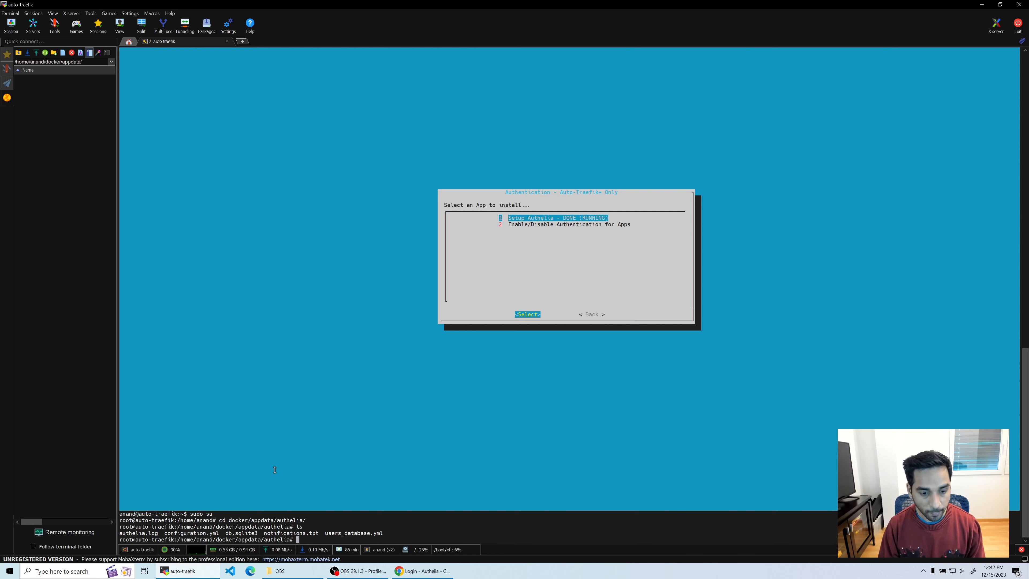
text(cat n)
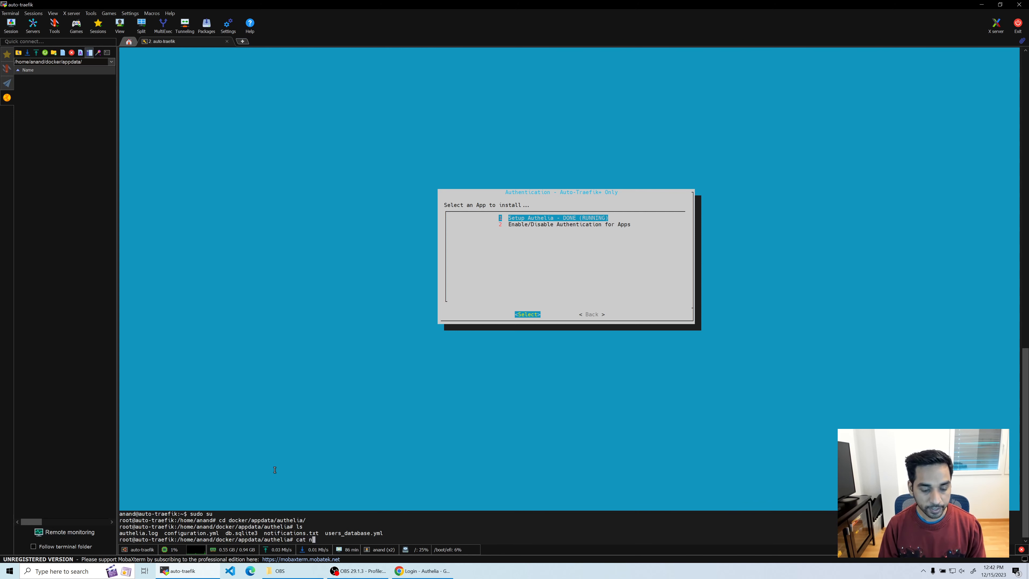
key(Return)
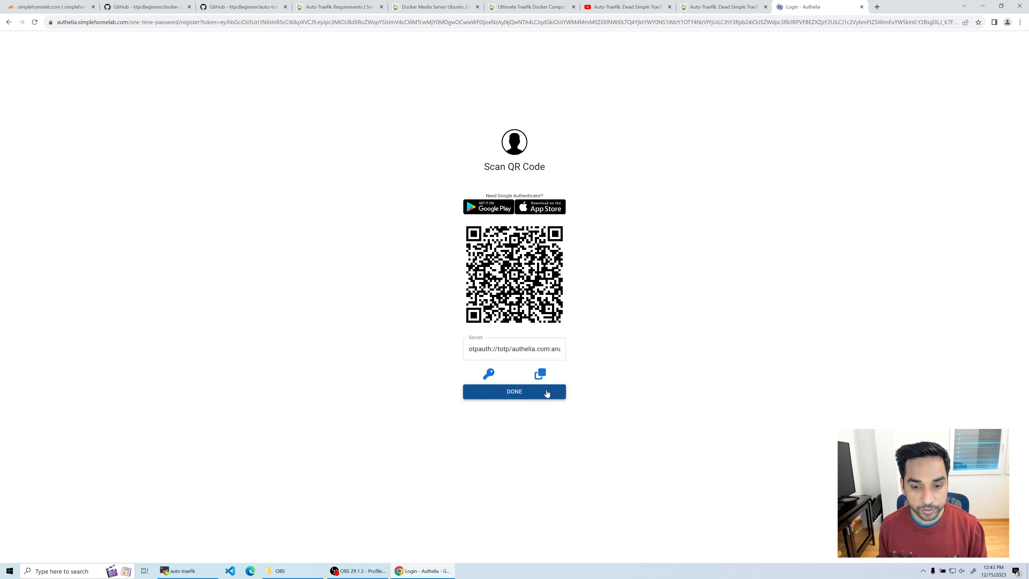
Finish QR device registration, enter the six-digit OTP to reach Authenticated, and return to the terminal.
click(514, 391)
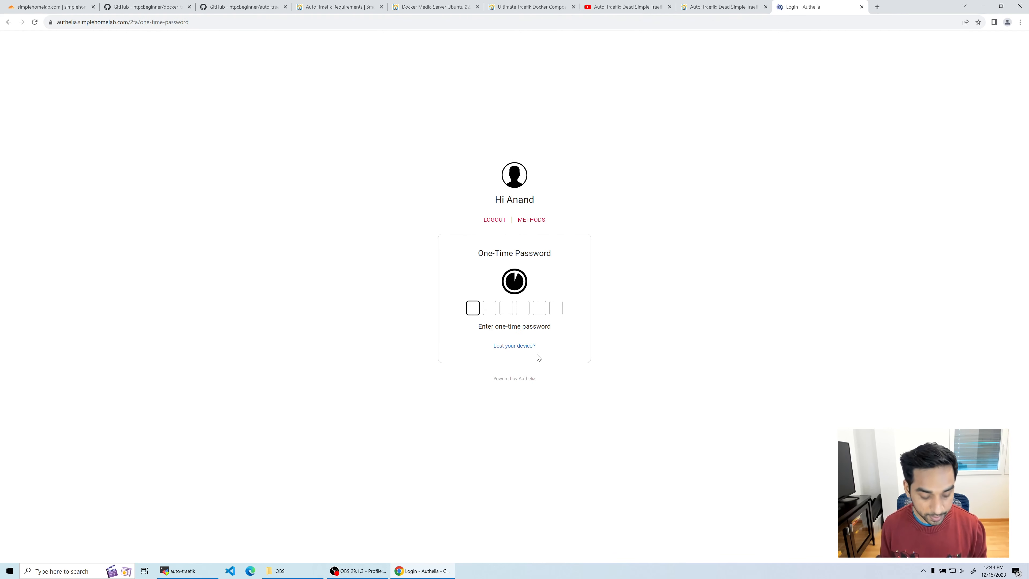
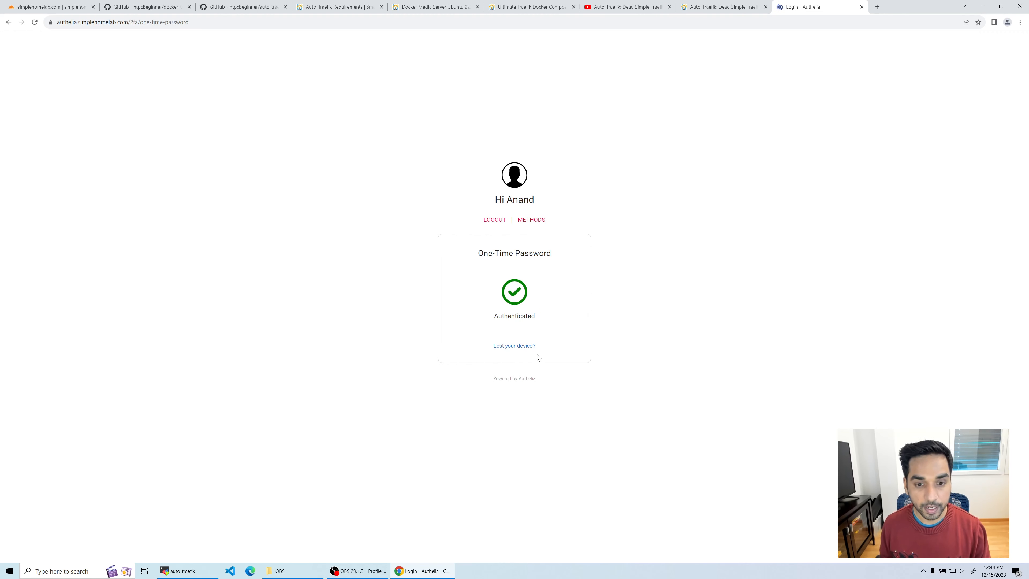
mouse_move(602, 295)
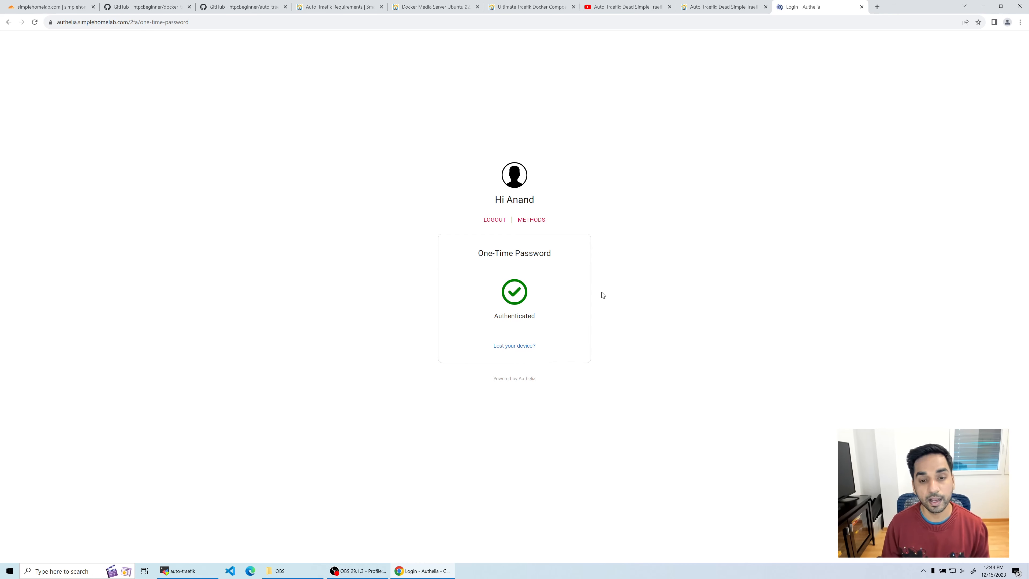
mouse_move(590, 318)
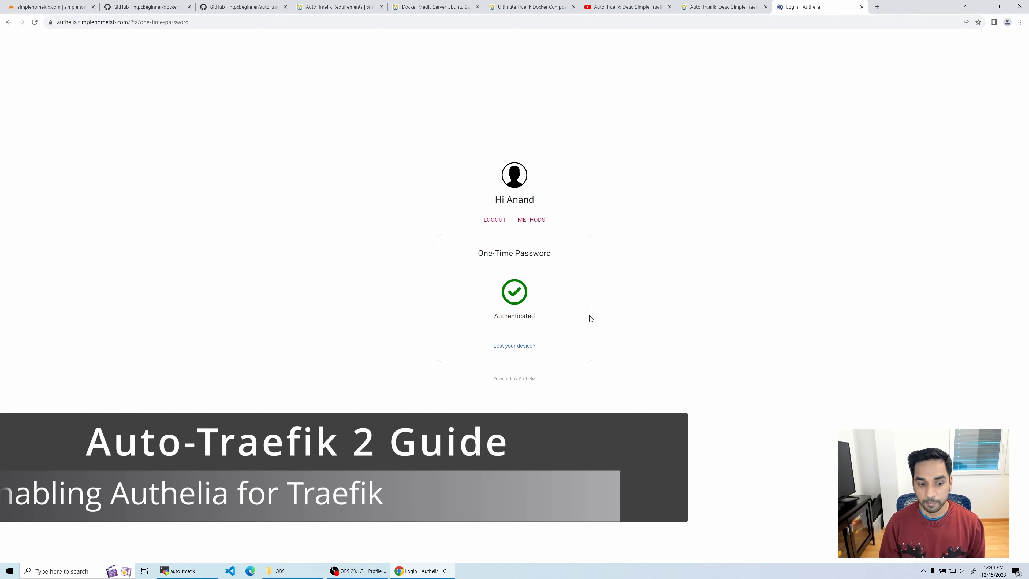
click(186, 570)
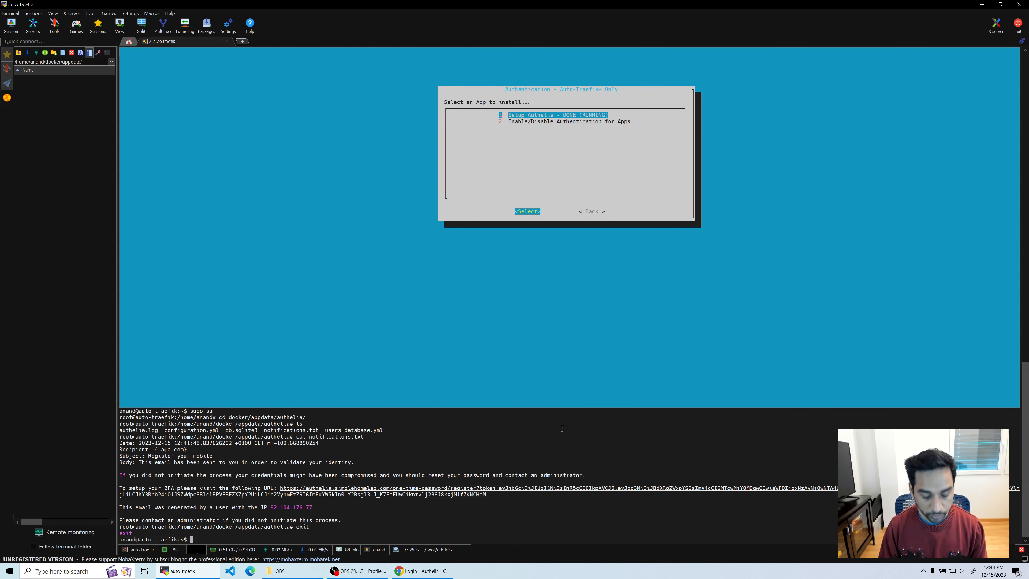
Relaunch ./auto-traefik and open its Authentication submenu.
text(./aut)
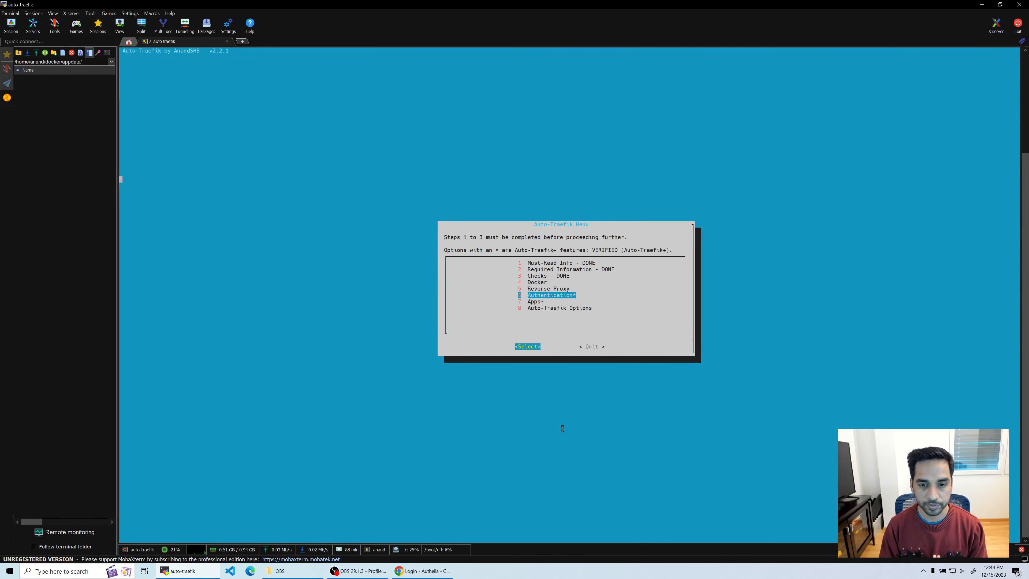
click(526, 347)
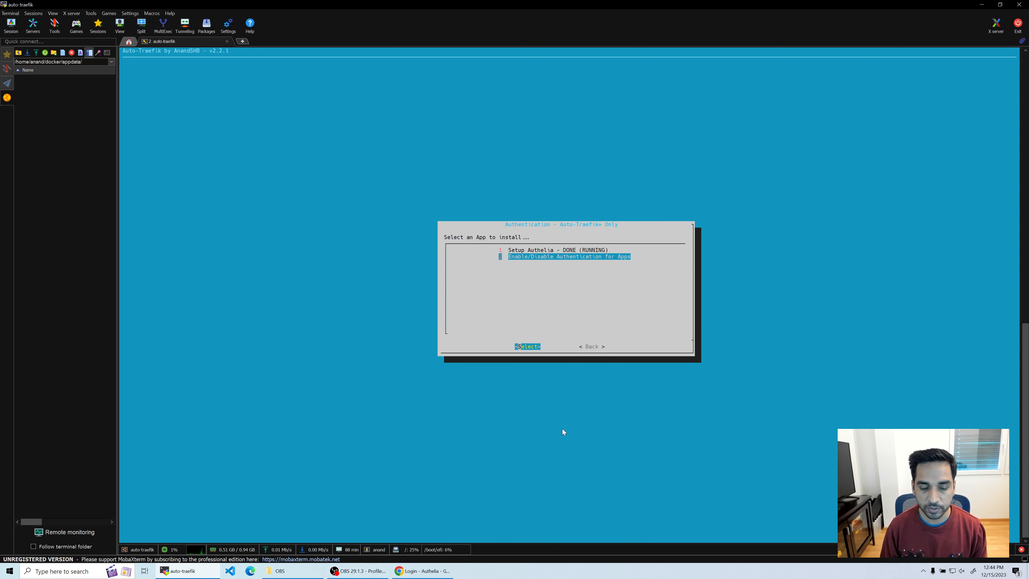
In Enable/Disable Authentication for Apps, select Authelia to protect the Traefik dashboard.
click(526, 347)
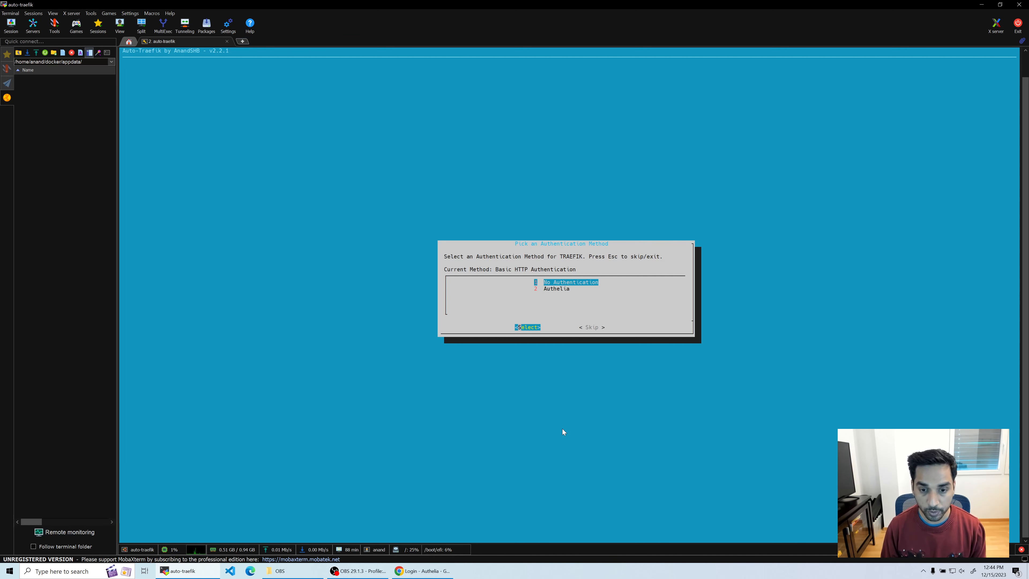
key(Down)
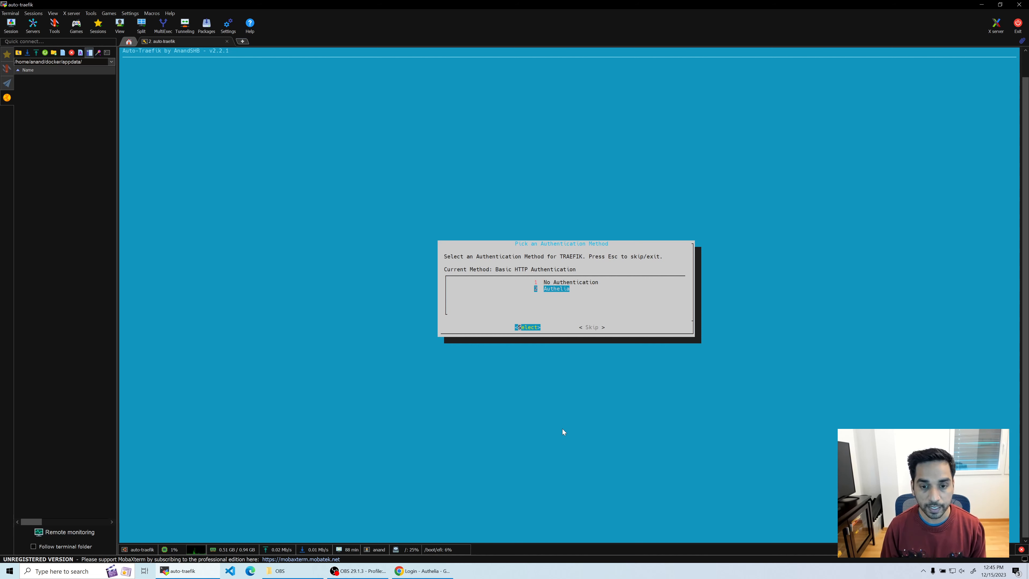
click(527, 327)
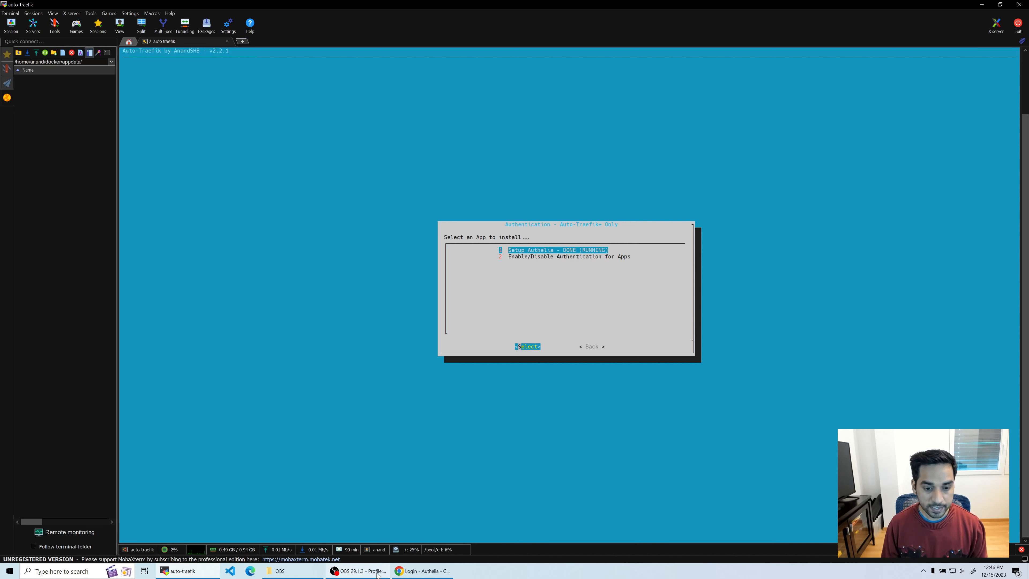
Visit traefik.simplehomelab.com privately, sign in to Authelia with credentials and the one-time code.
click(423, 570)
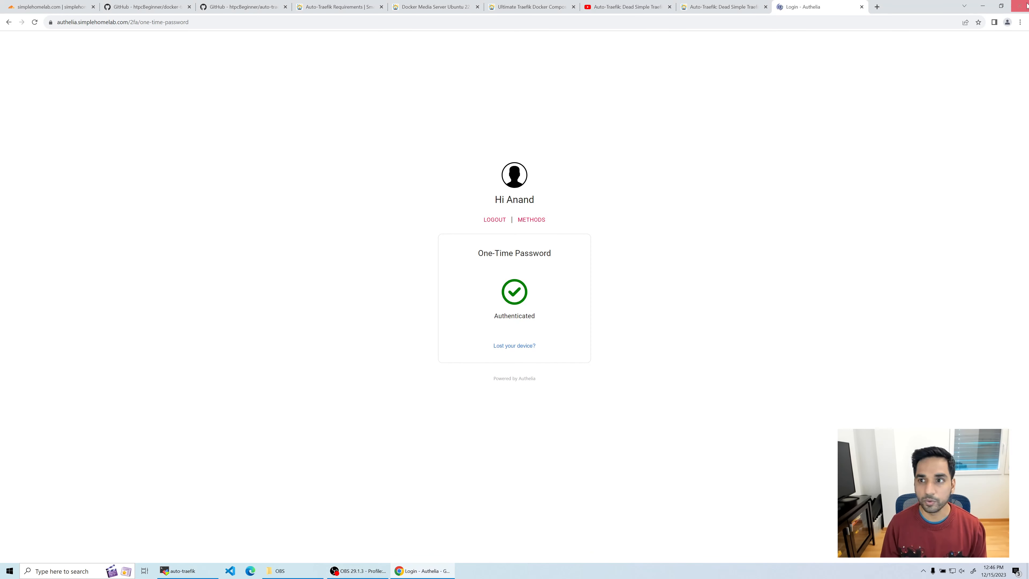
mouse_move(965, 58)
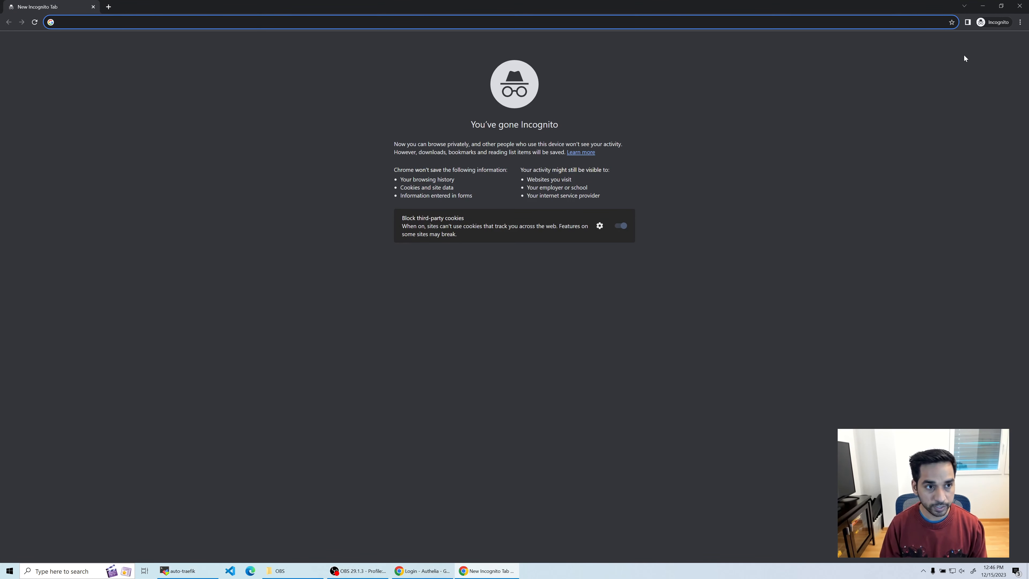
text(traefik.simplehomelab.com%2Fdashboard%2F&rm=GET)
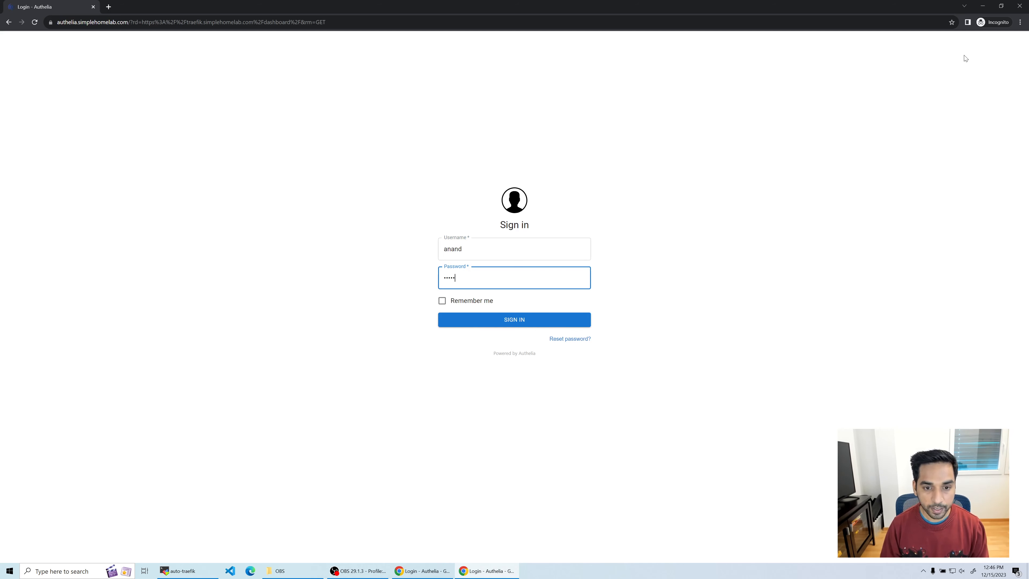
click(514, 319)
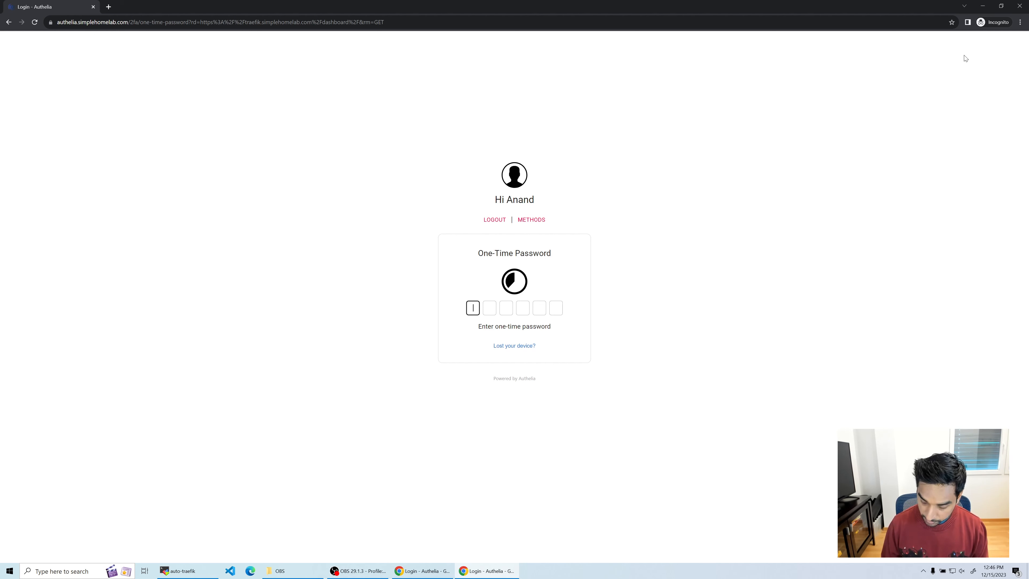
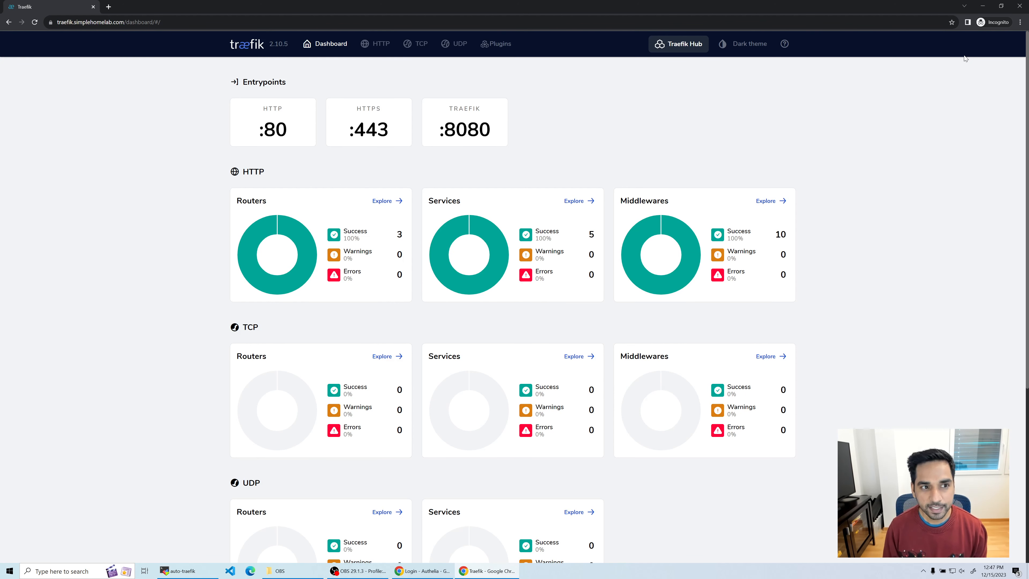
mouse_move(640, 212)
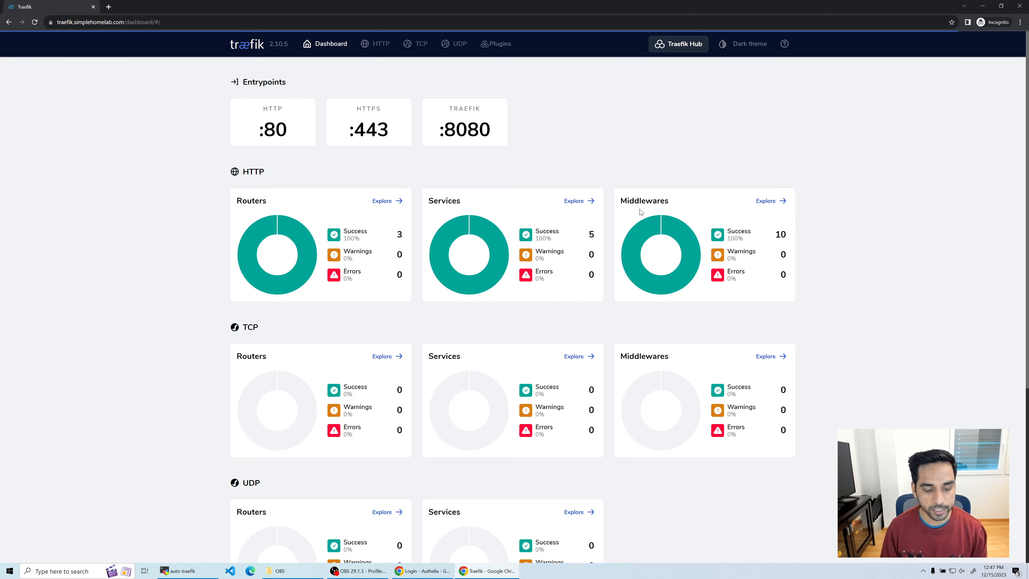
mouse_move(611, 360)
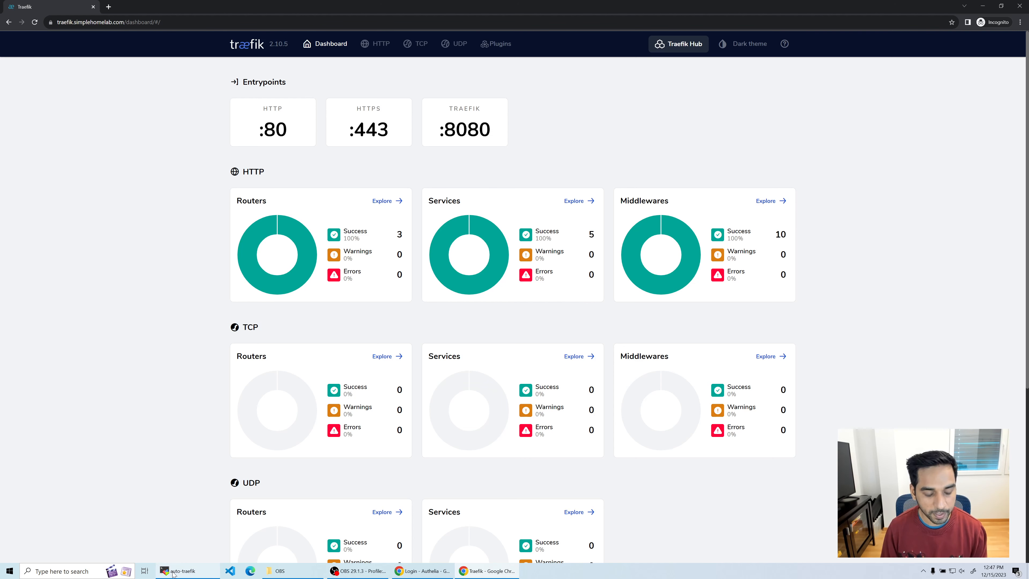
mouse_move(184, 570)
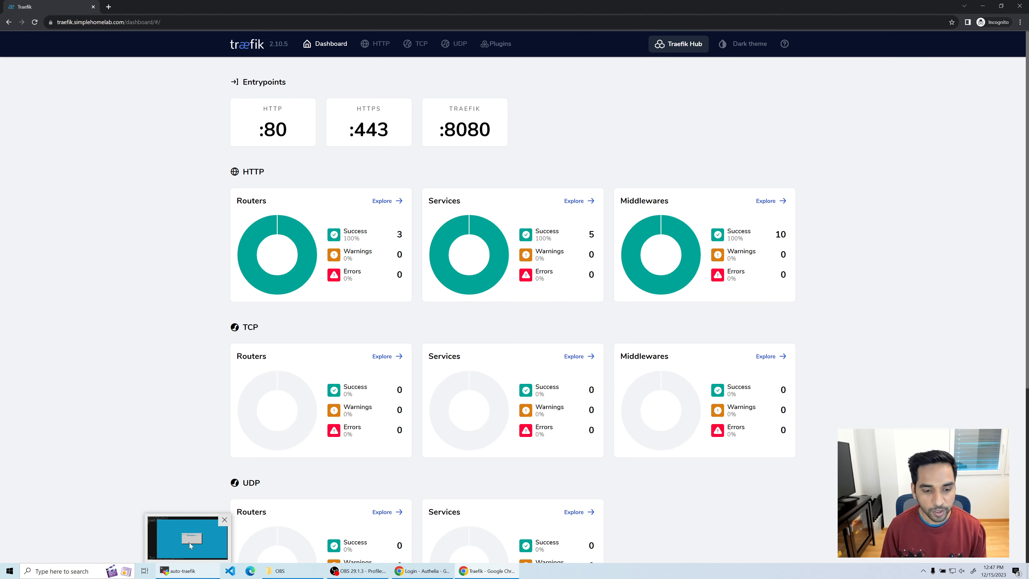
Return to the auto-traefik MobaXterm session after confirming the dashboard loaded.
click(188, 537)
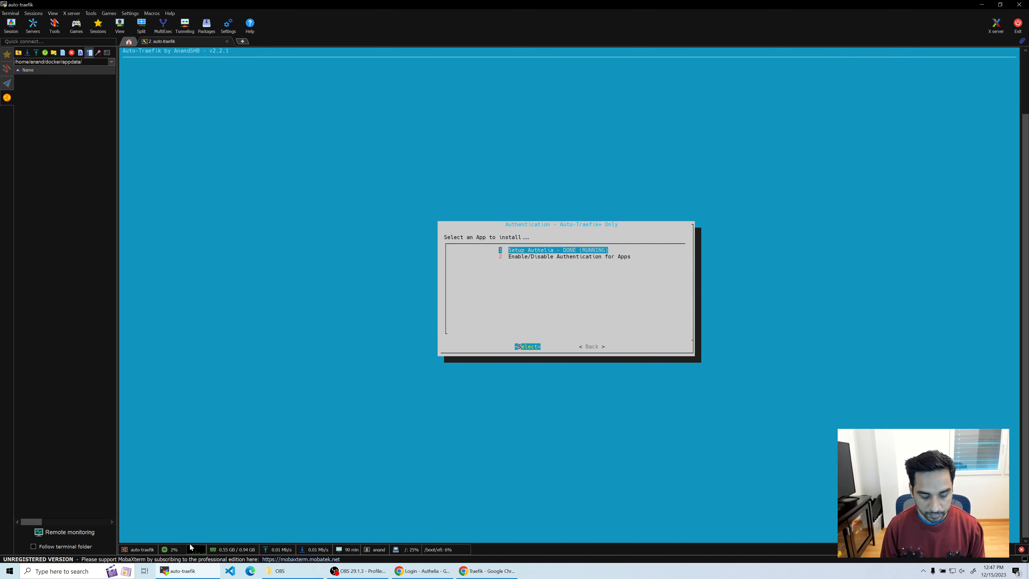